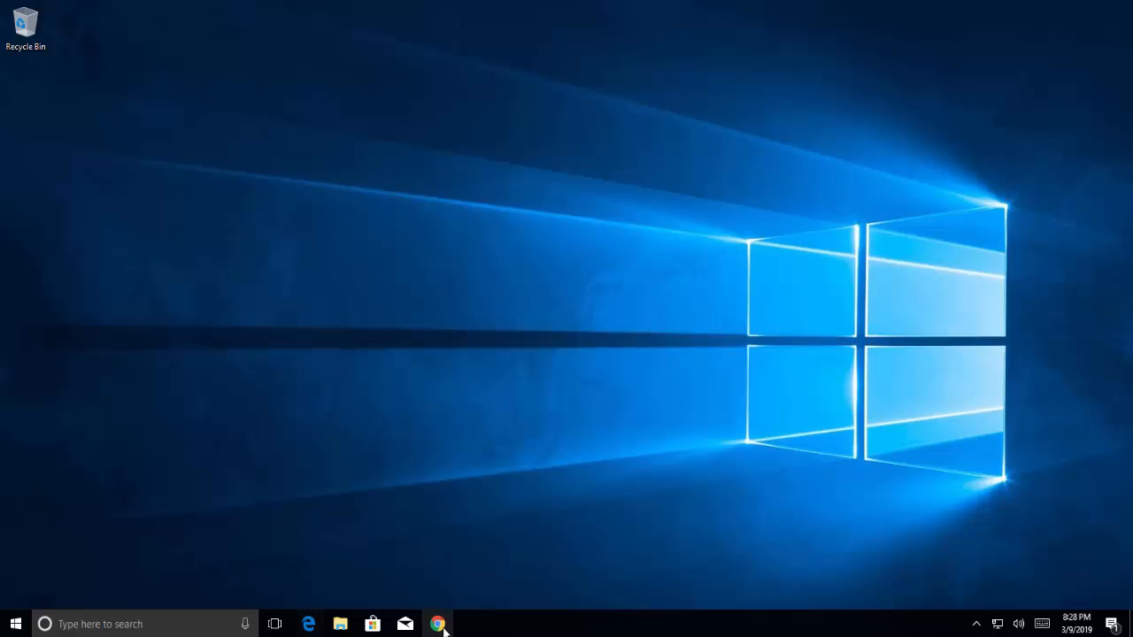
Step: Launch Chrome and go to the SolarWinds free TFTP Server registration URL
left_click(437, 623)
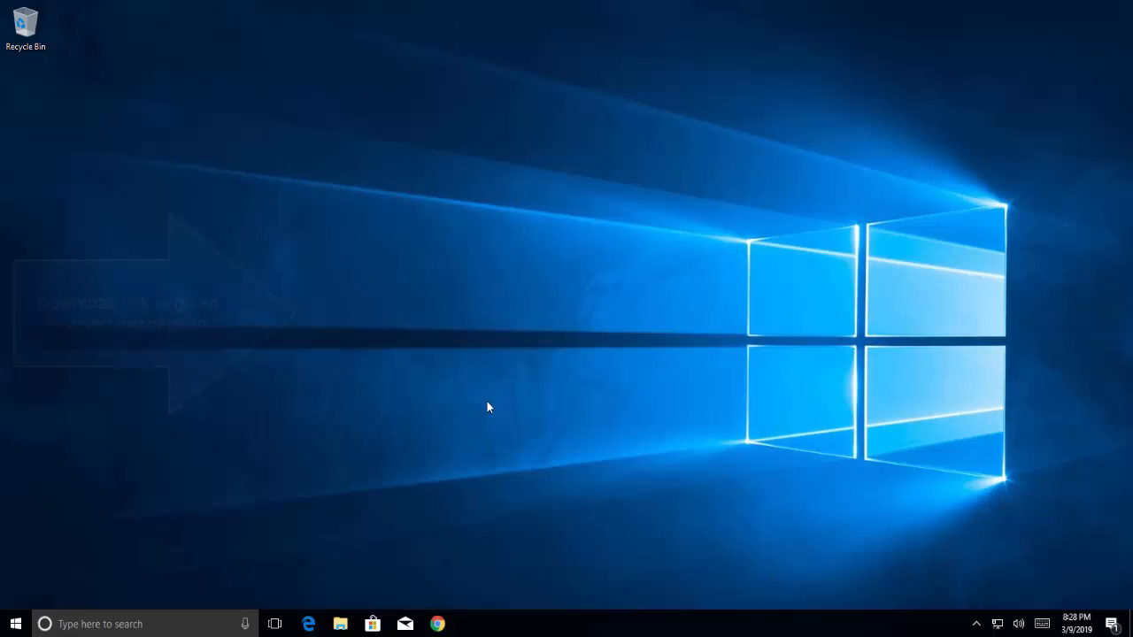
left_click(435, 622)
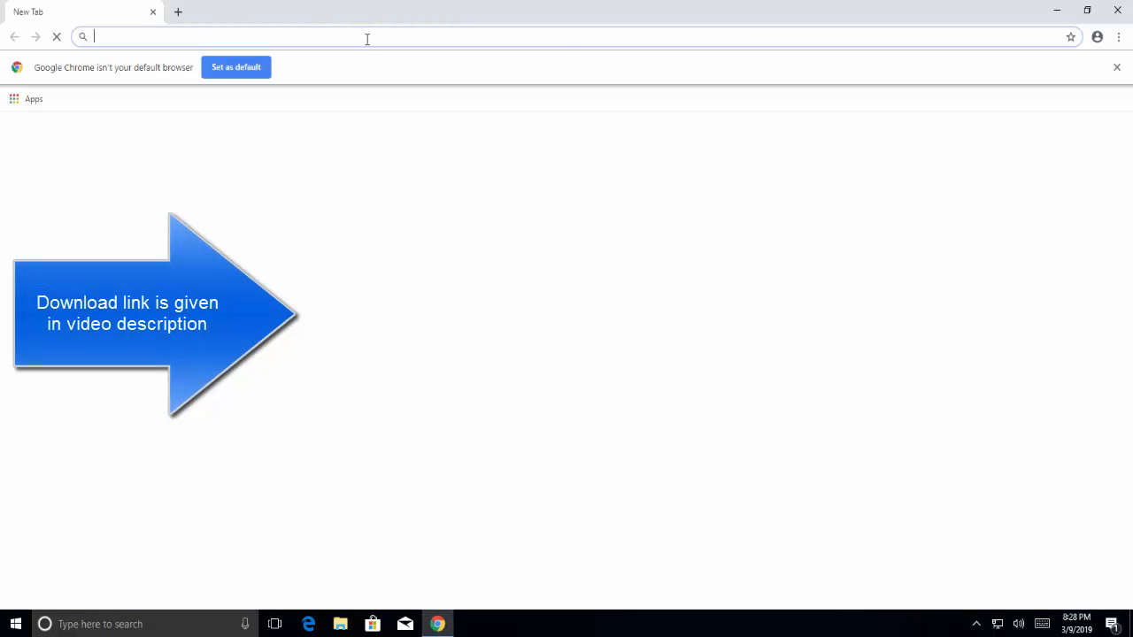
type("https://www.solarwinds.com/free-tools/free-tftp-server/registration?CMP=BIZ-RVW-APLS-HowToConfigTFTP-TF-DL-Q119")
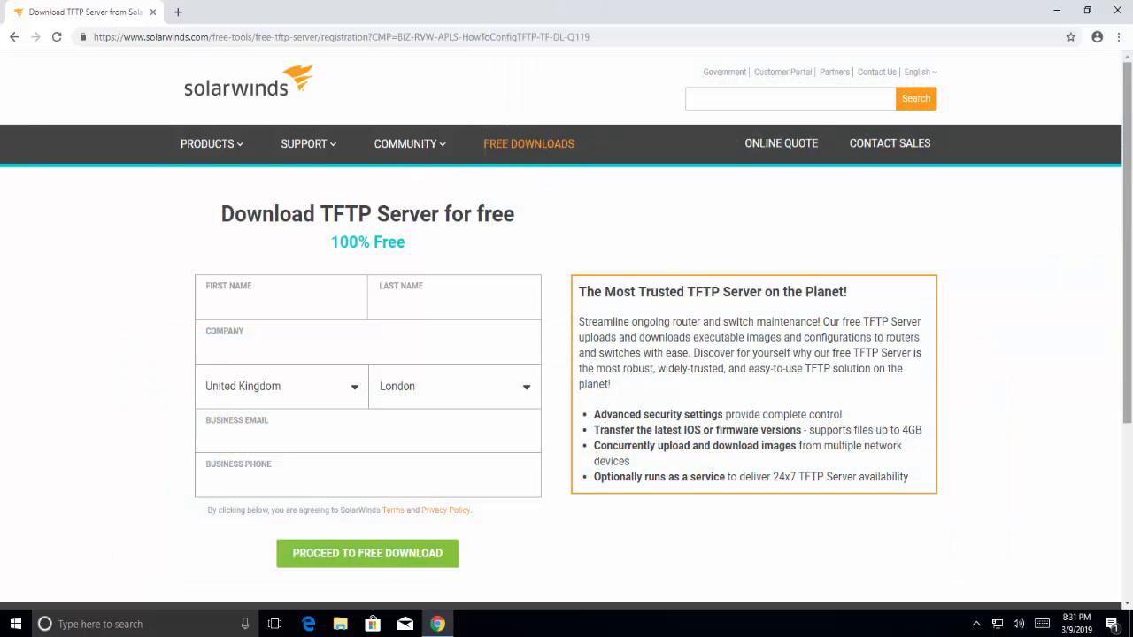
mouse_move(1004, 285)
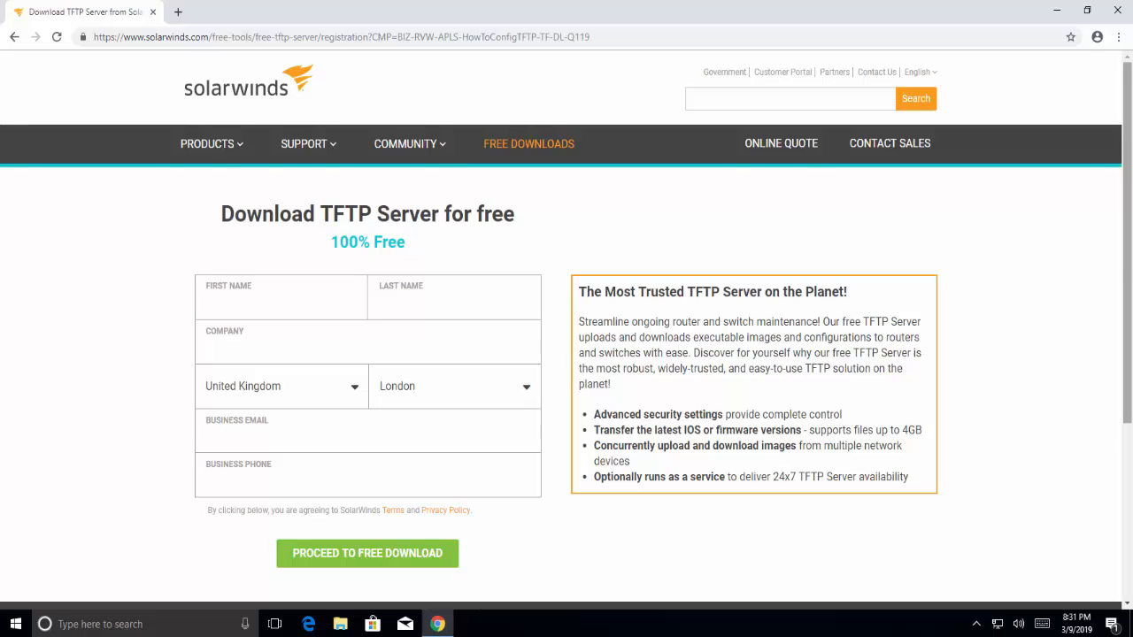
Step: Proceed to the free download of the SolarWinds TFTP Server zip
left_click(366, 552)
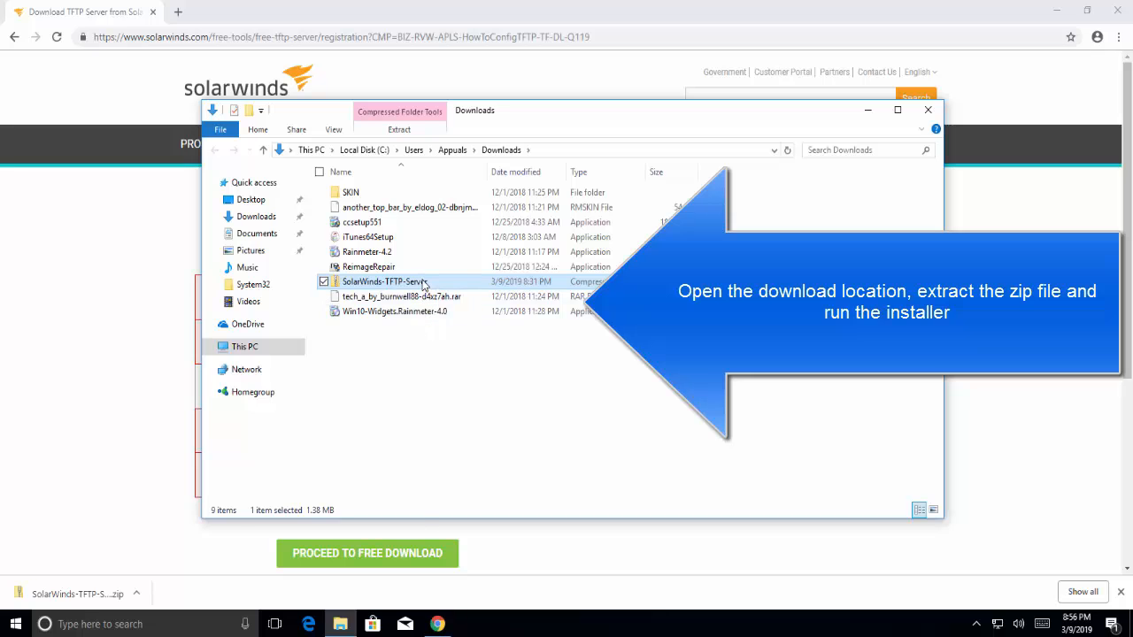
Step: Extract the zip into the SolarWinds-TFTP-Server folder and run the SolarWinds-TFTPServer installer
left_click(398, 129)
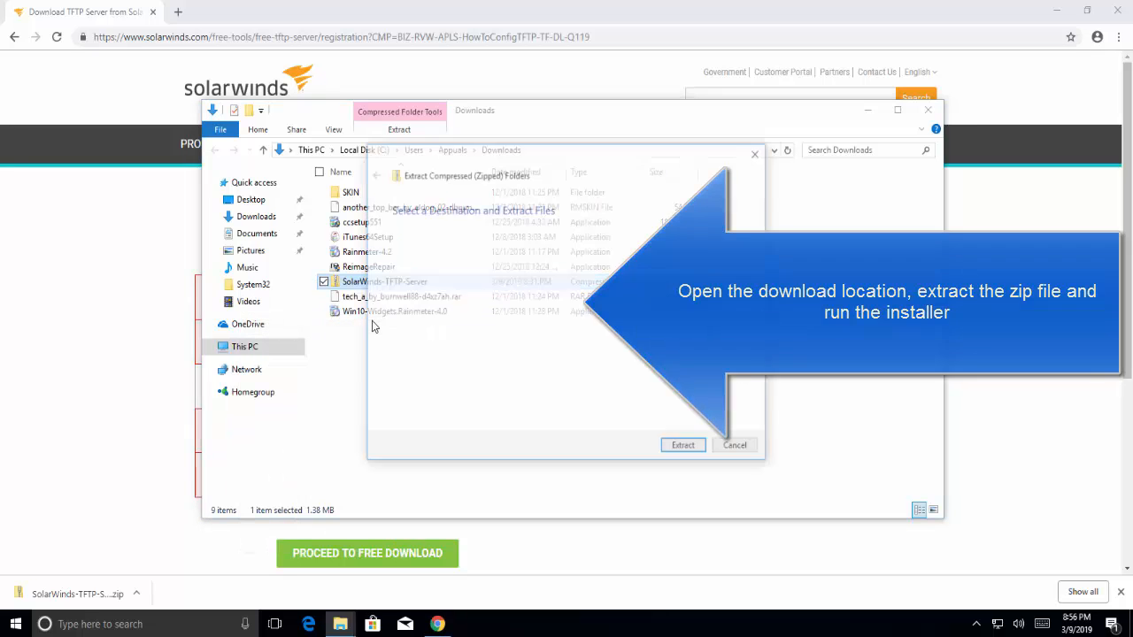
left_click(683, 444)
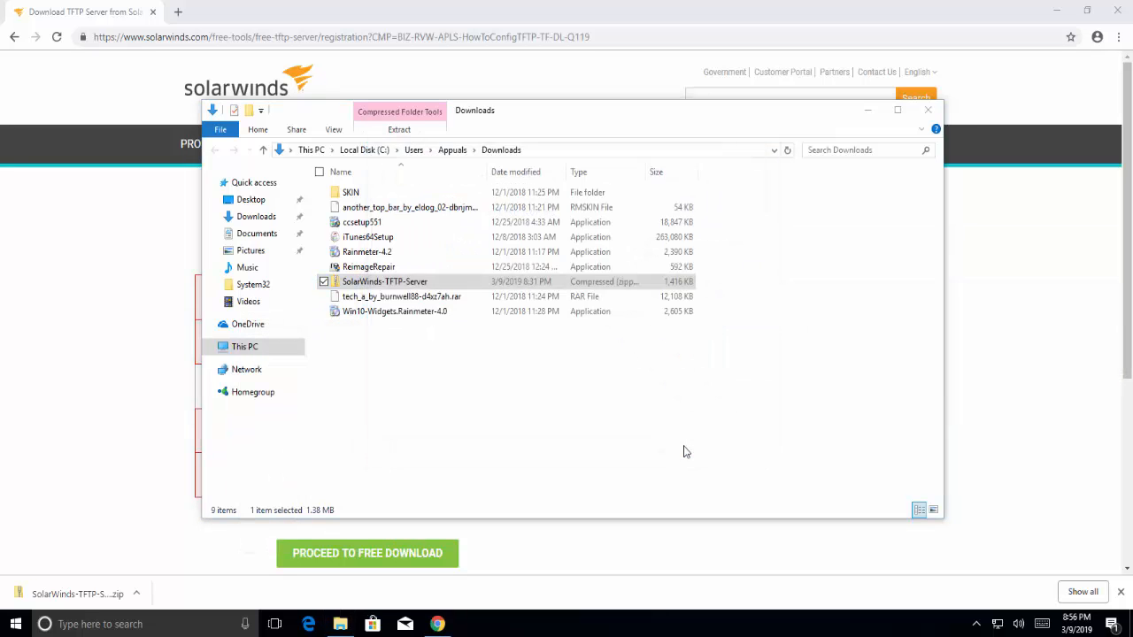
double_click(384, 282)
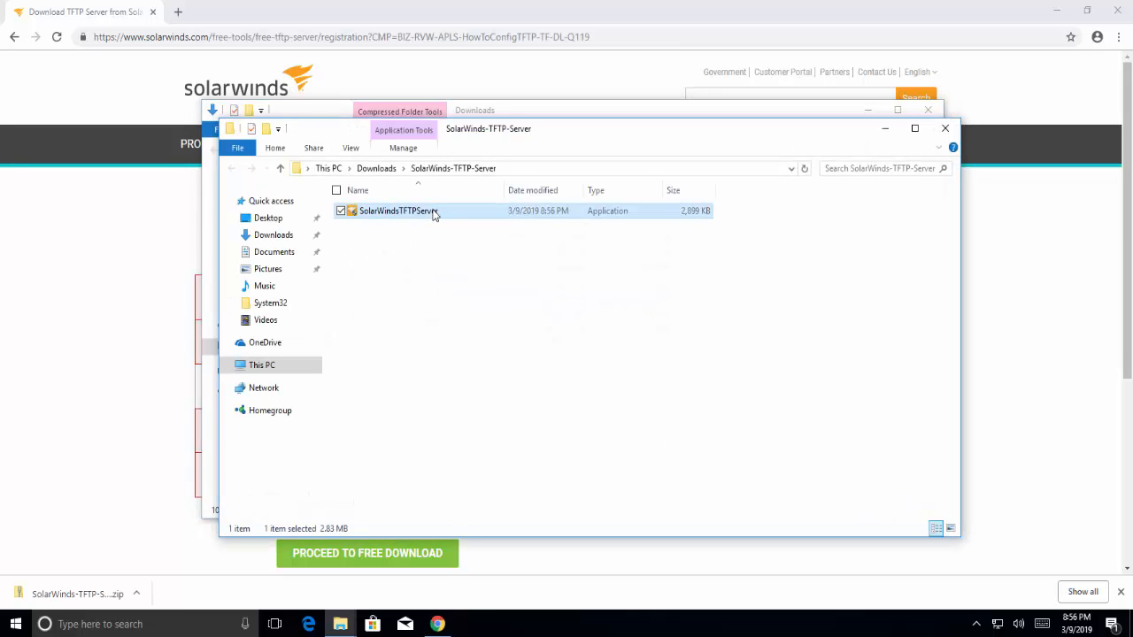
double_click(396, 210)
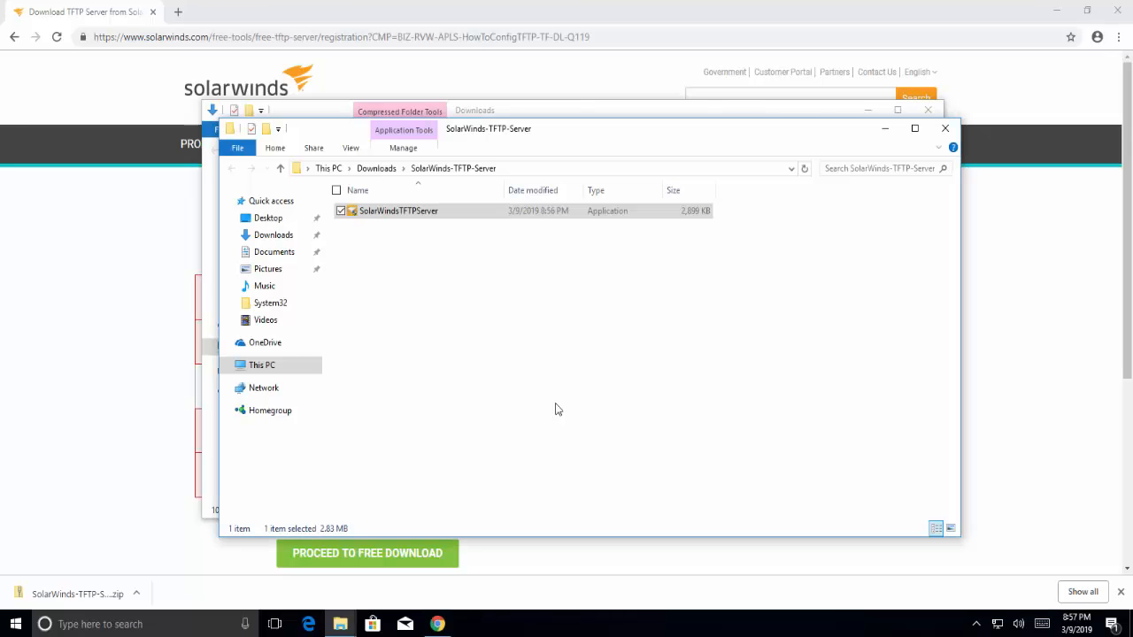
double_click(396, 210)
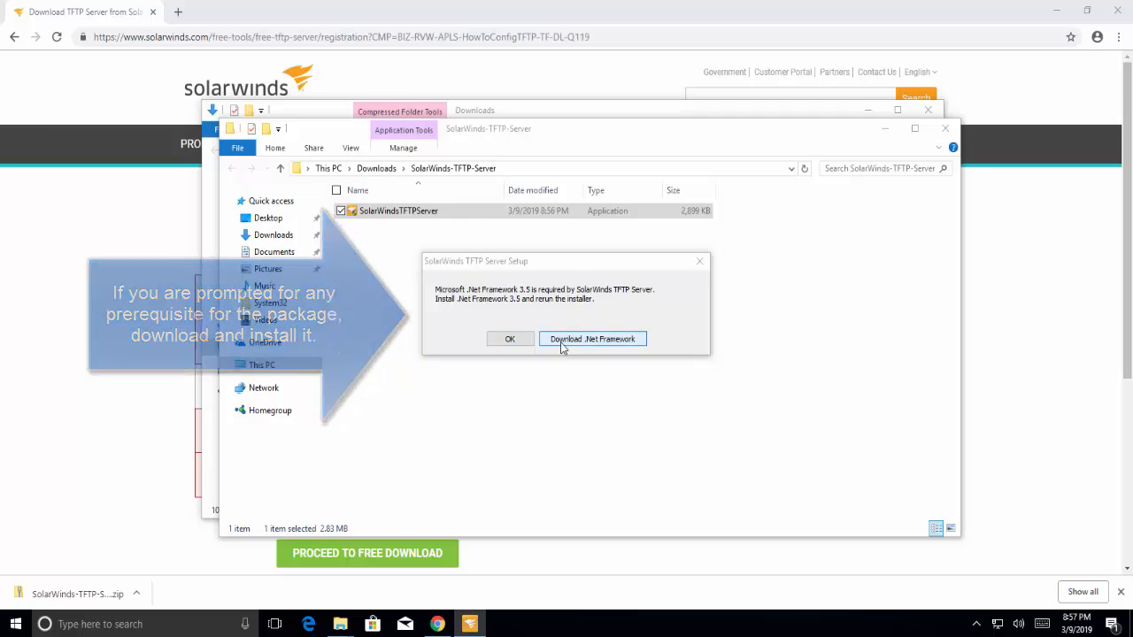
Step: Handle the .NET 3.5 prompt, accept the license agreement and finish the setup wizard
left_click(509, 338)
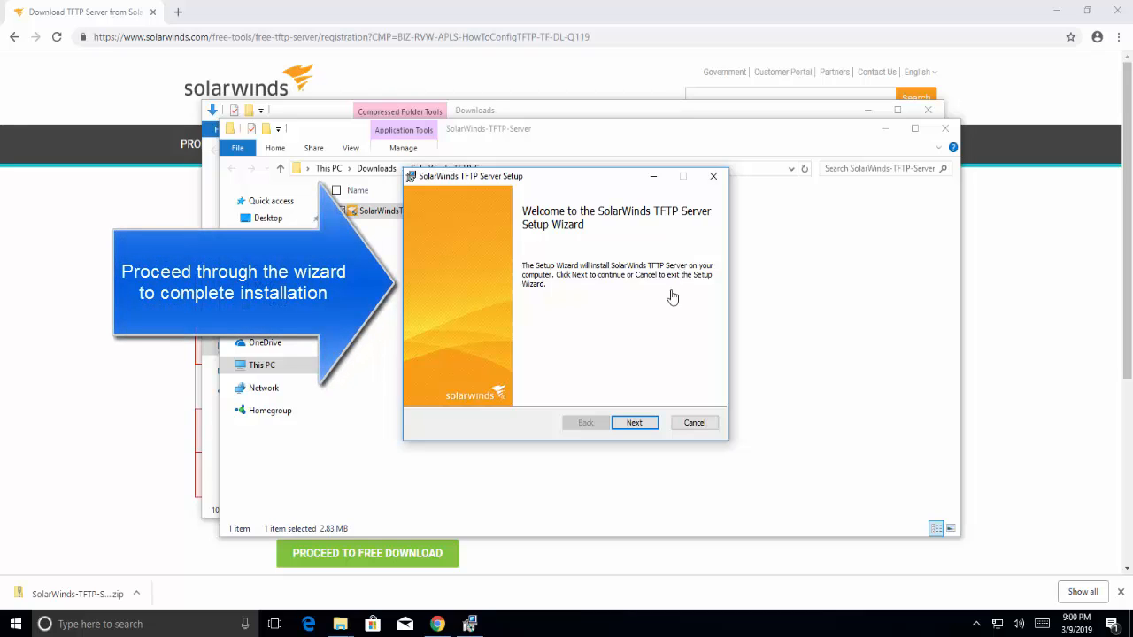
mouse_move(594, 261)
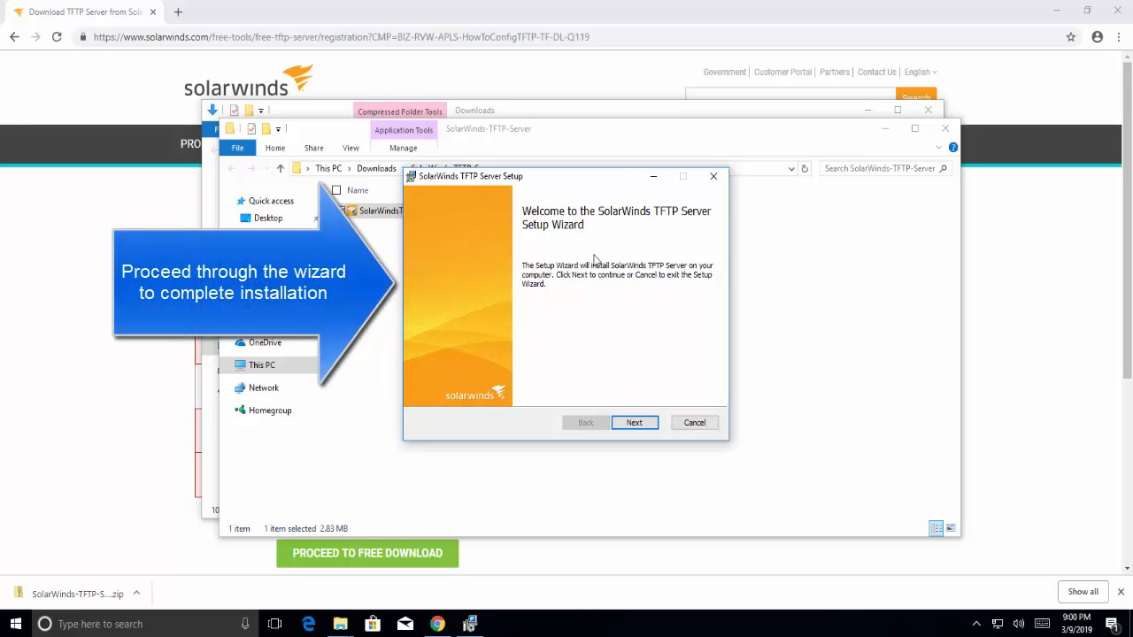
mouse_move(627, 378)
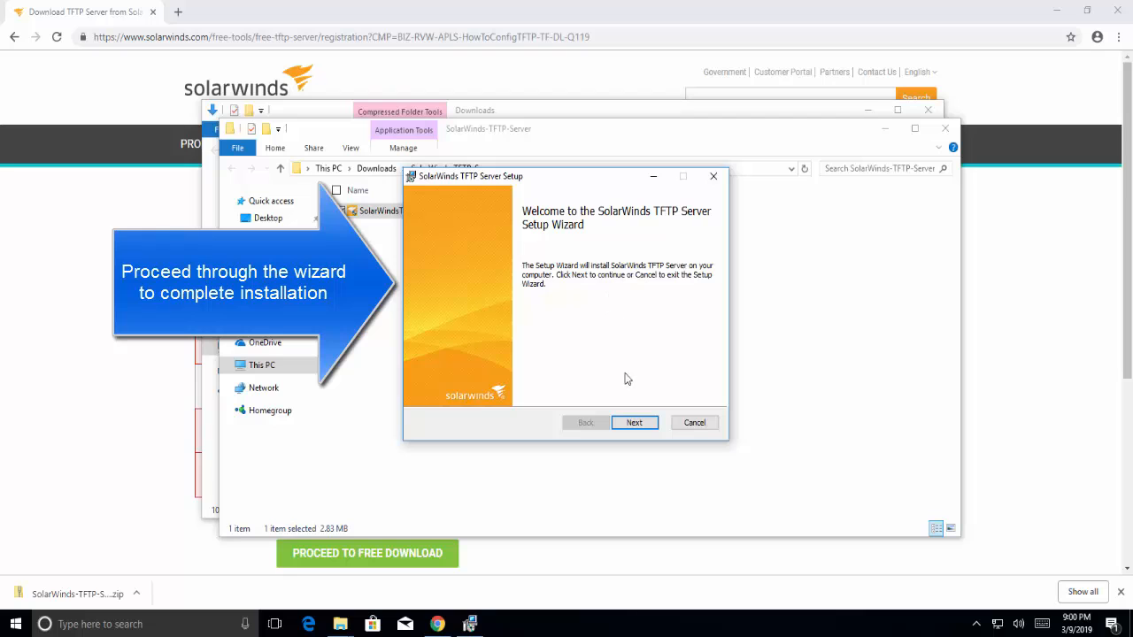
left_click(633, 421)
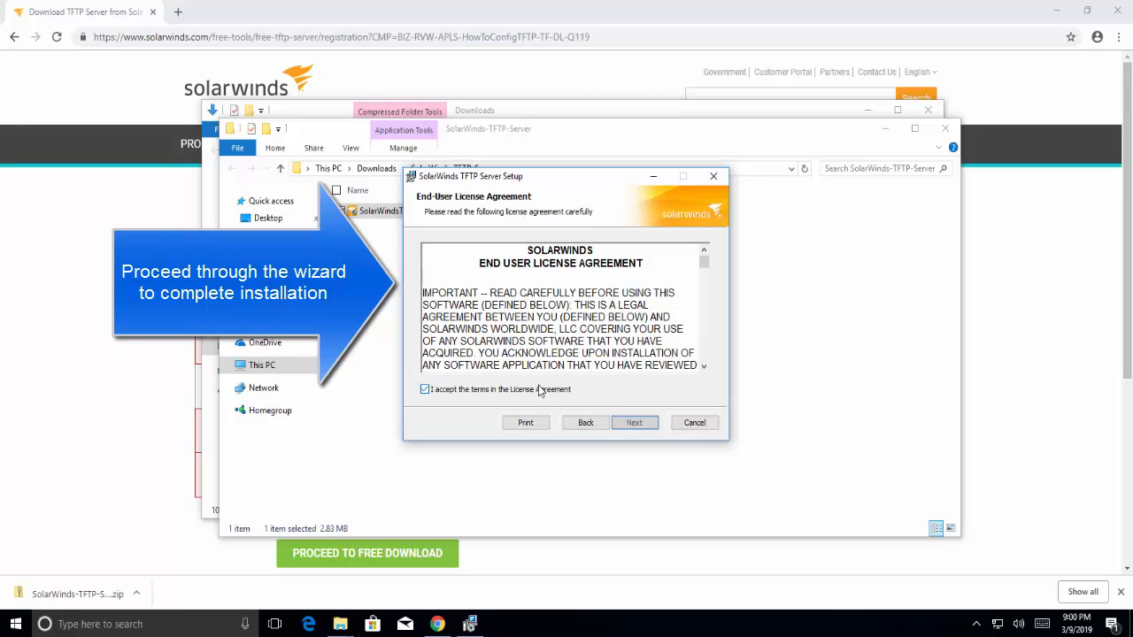
left_click(634, 422)
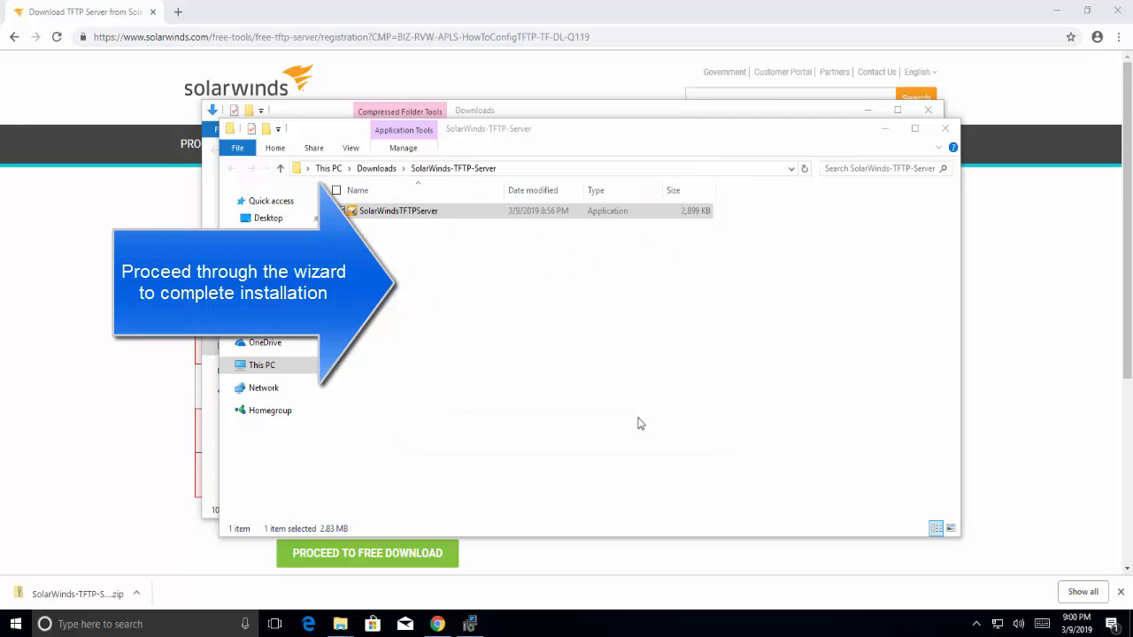
double_click(396, 211)
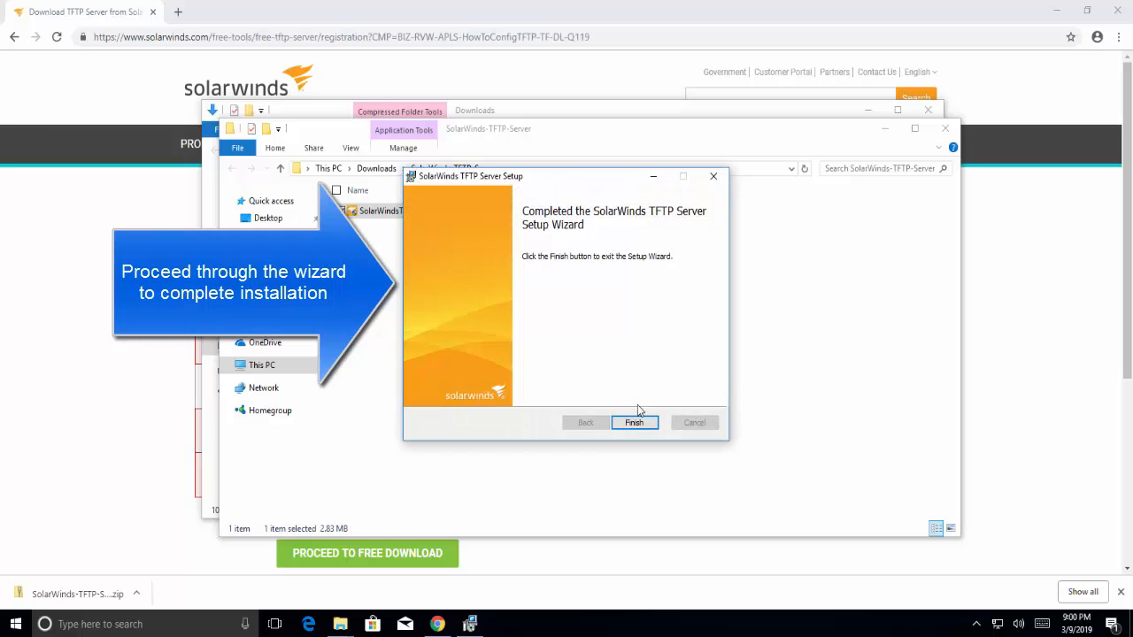
left_click(633, 421)
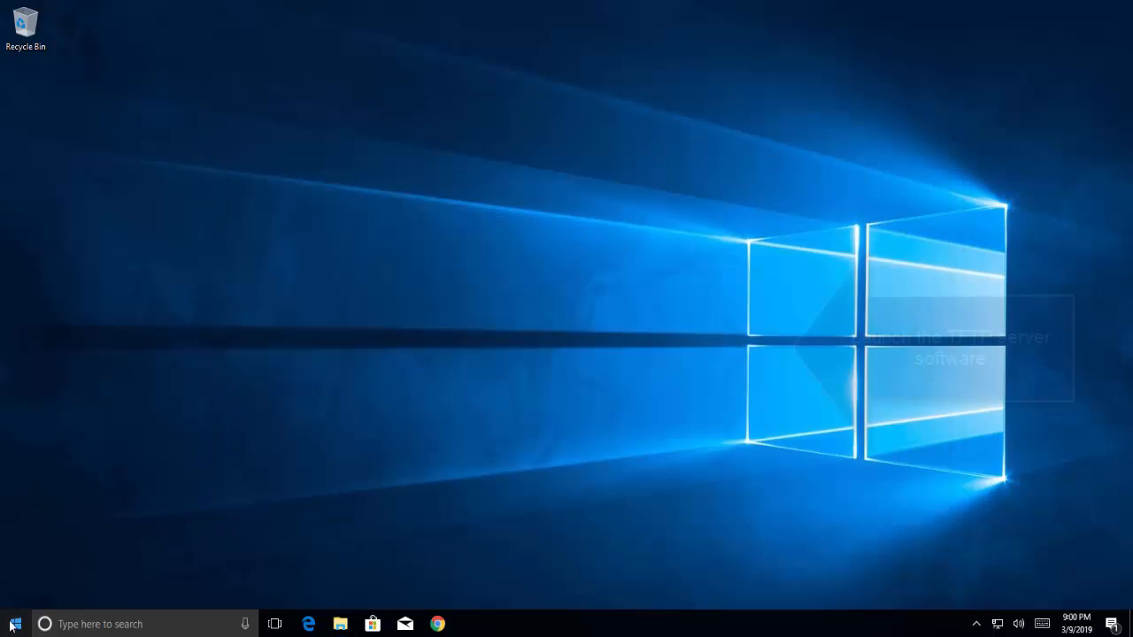
Step: Start TFTP Server from the Start menu and bring its window showing the service started into view
left_click(14, 623)
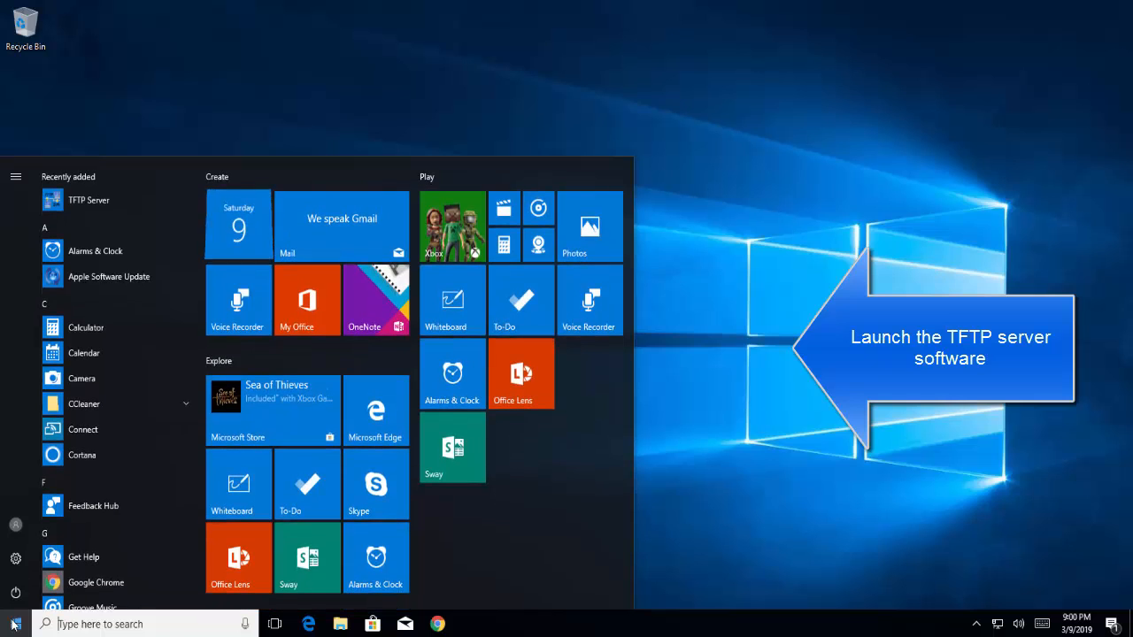
mouse_move(121, 207)
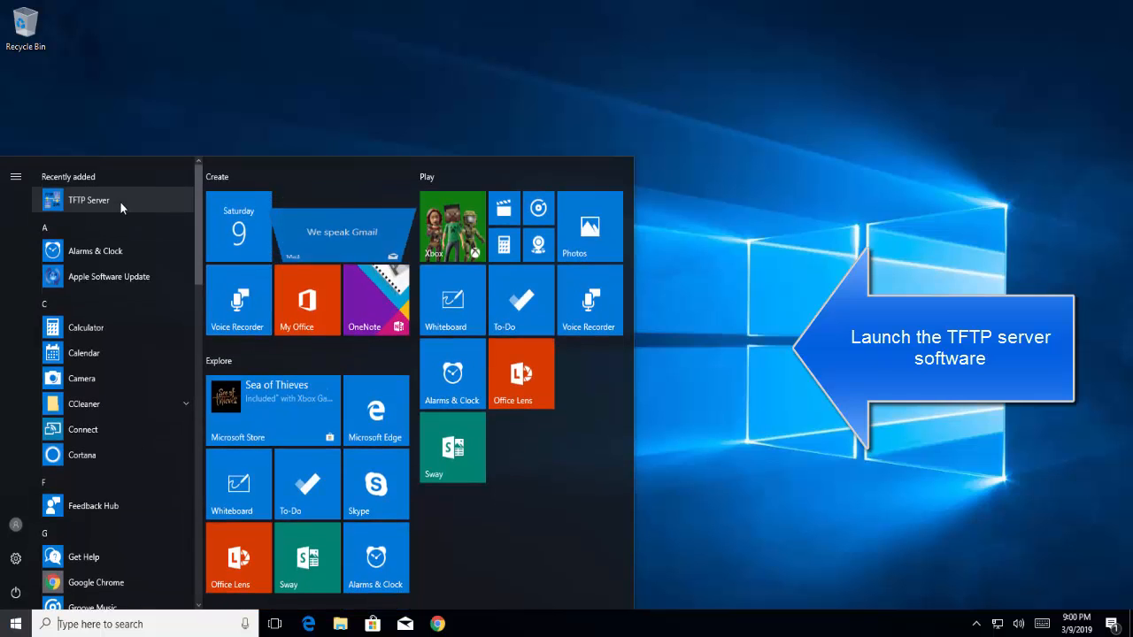
left_click(89, 200)
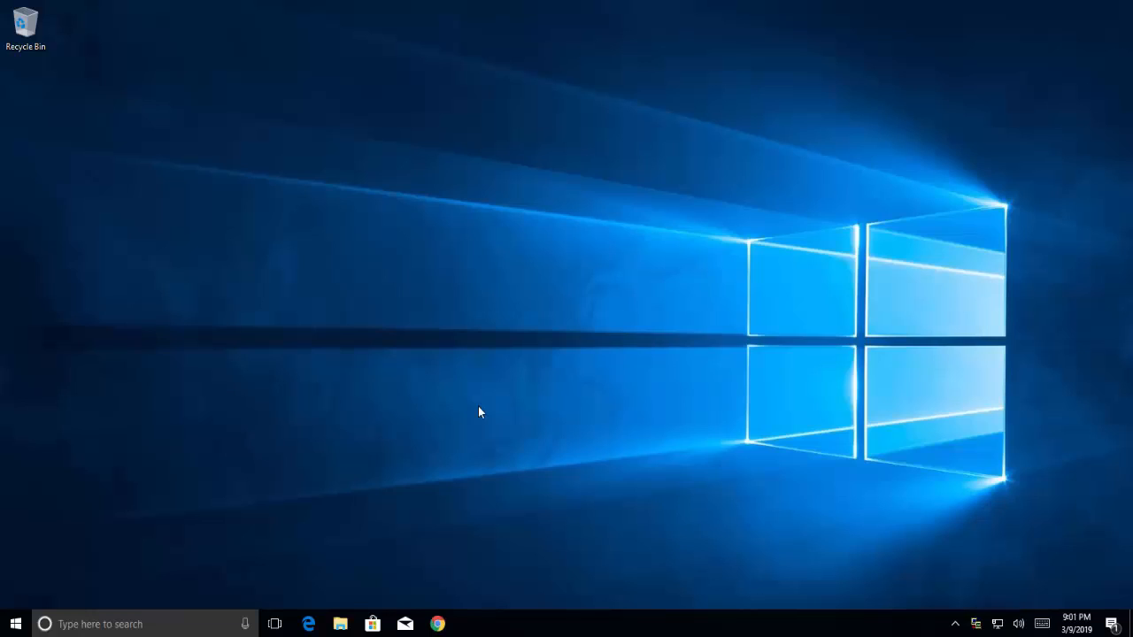
left_click(471, 622)
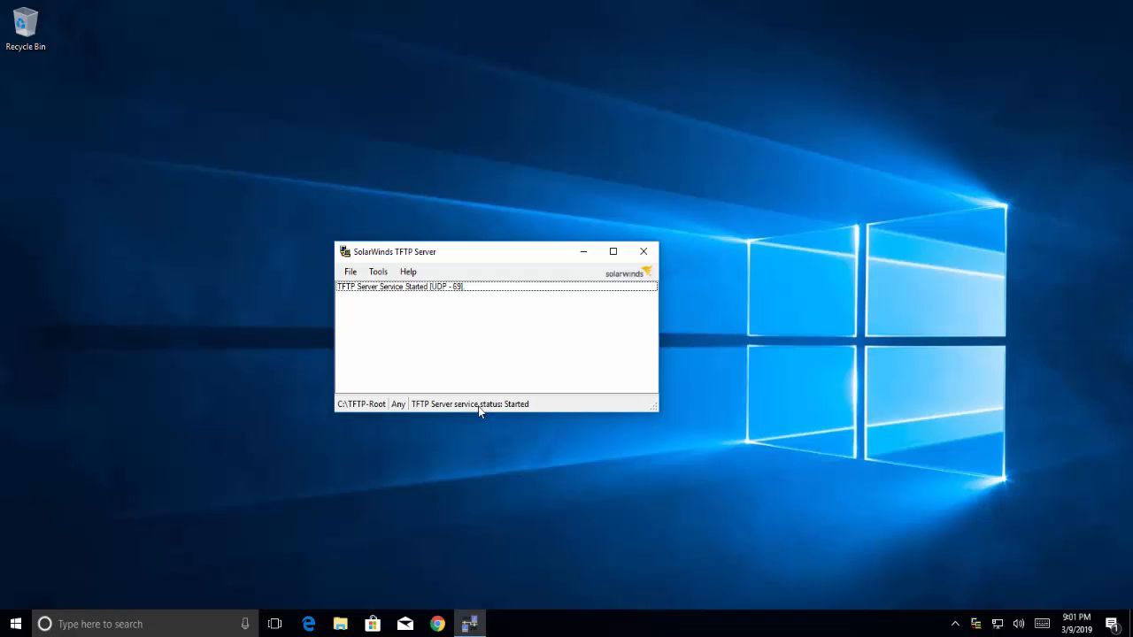
mouse_move(485, 397)
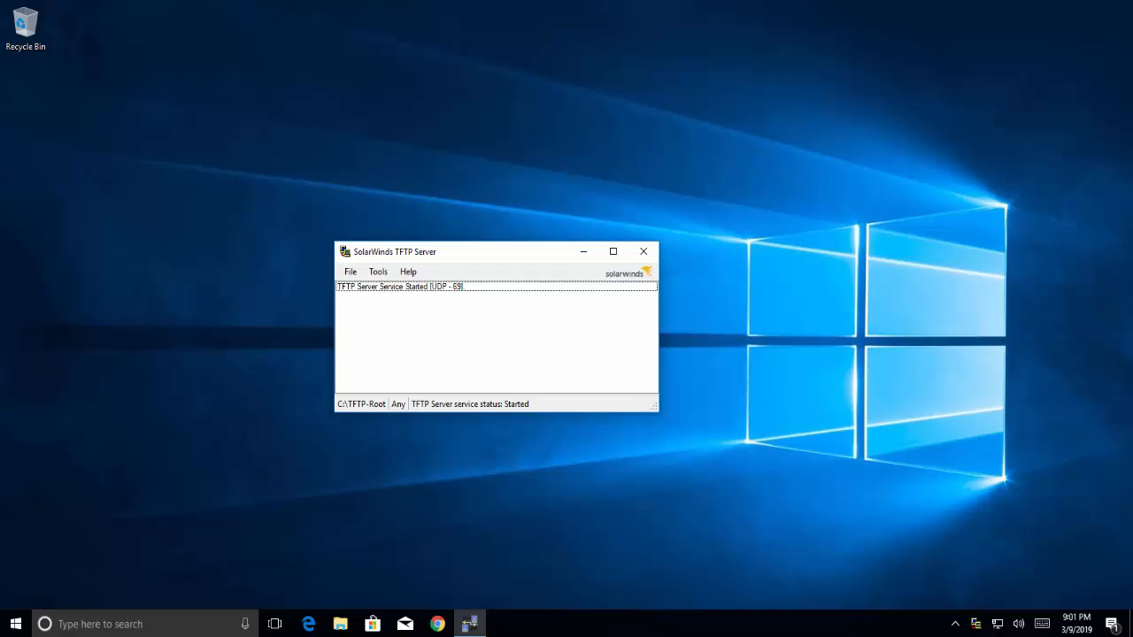
mouse_move(213, 320)
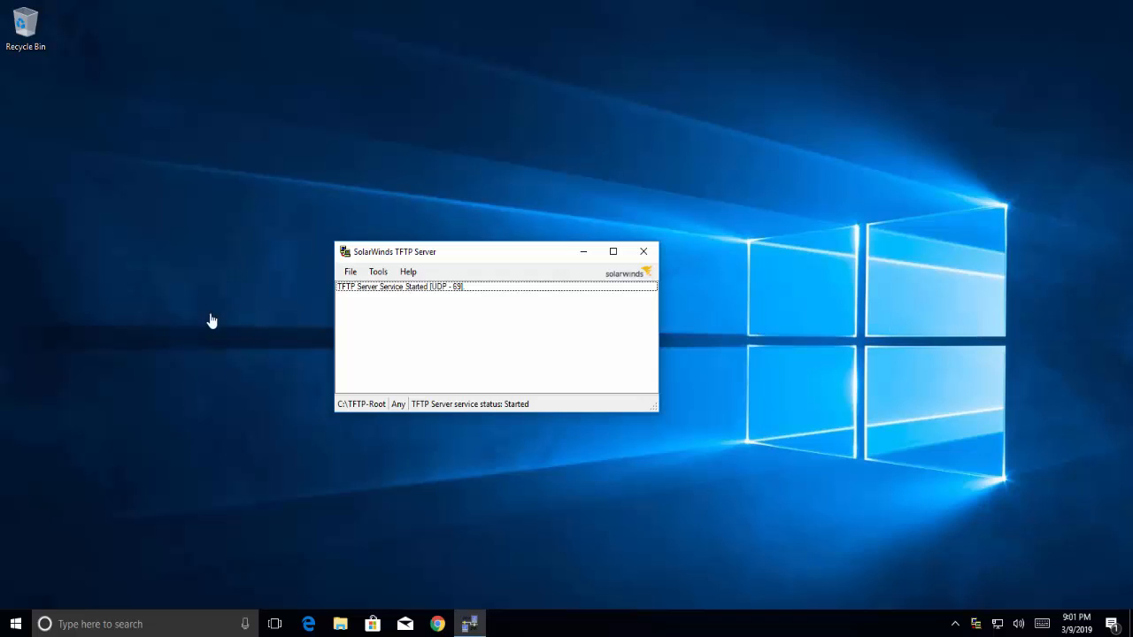
left_click(378, 272)
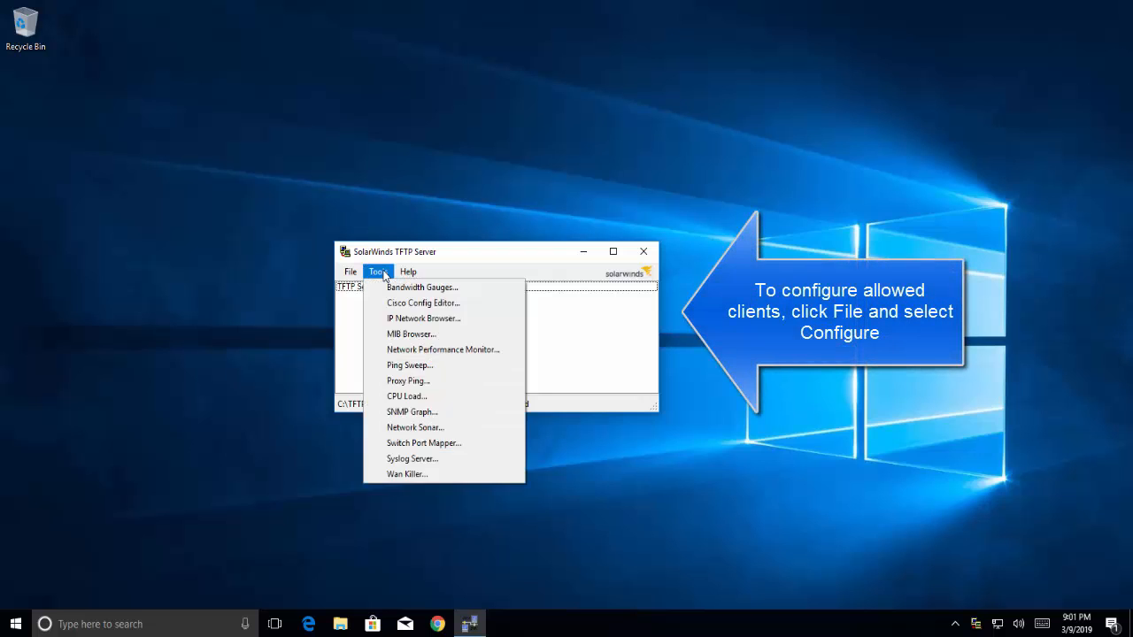
left_click(379, 273)
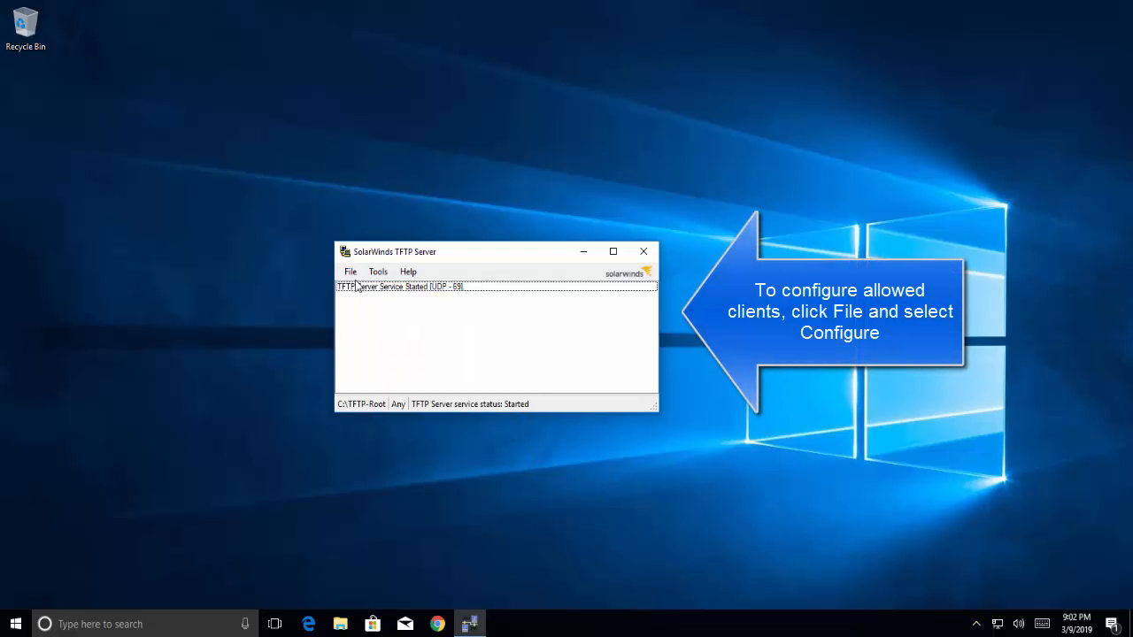
left_click(351, 272)
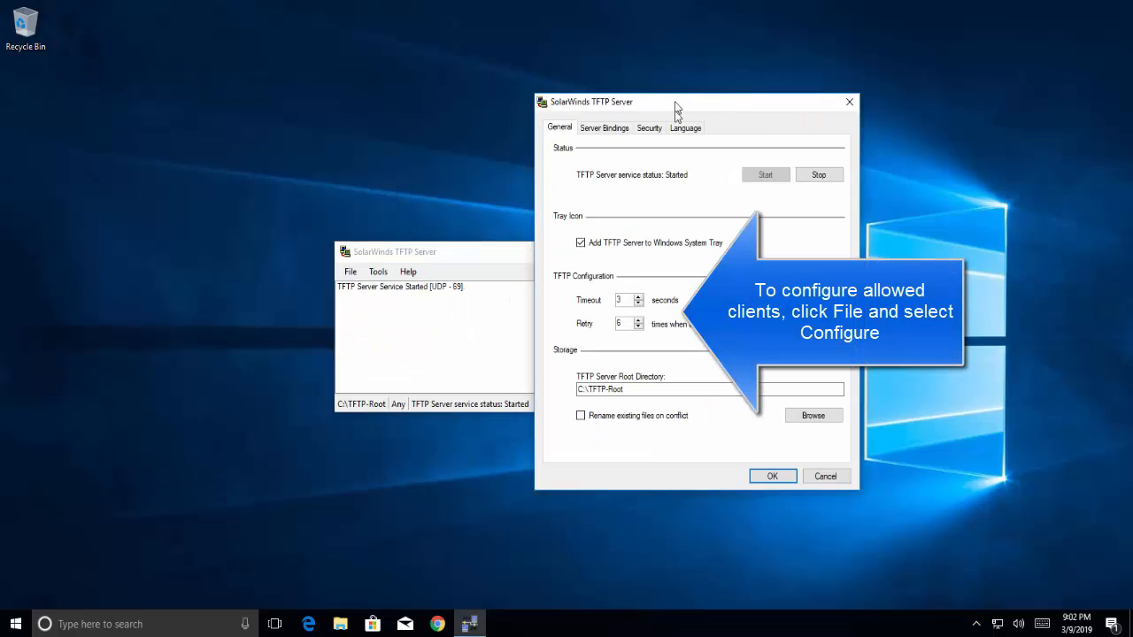
left_click(648, 128)
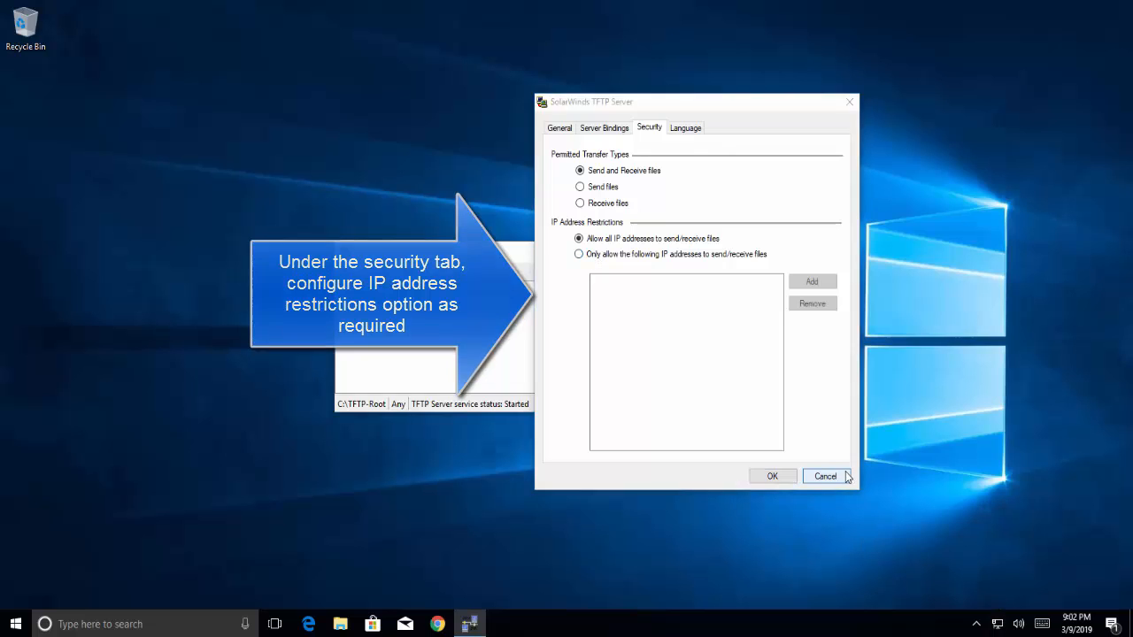
left_click(824, 476)
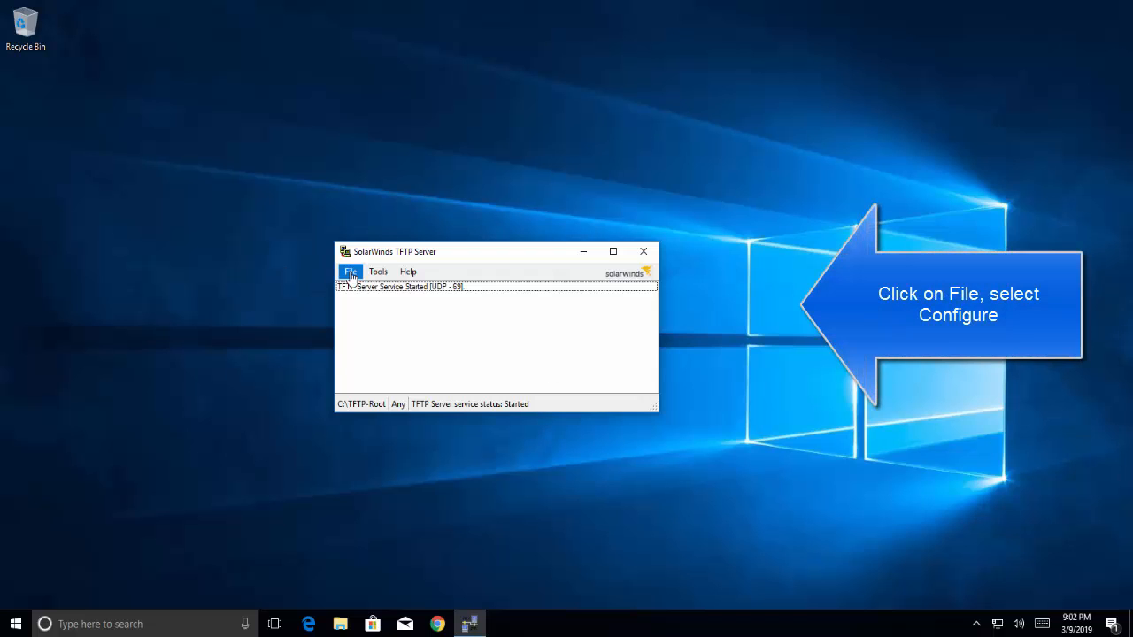
Step: In the server configuration, enable 'Add TFTP Server to Windows System Tray'
left_click(351, 272)
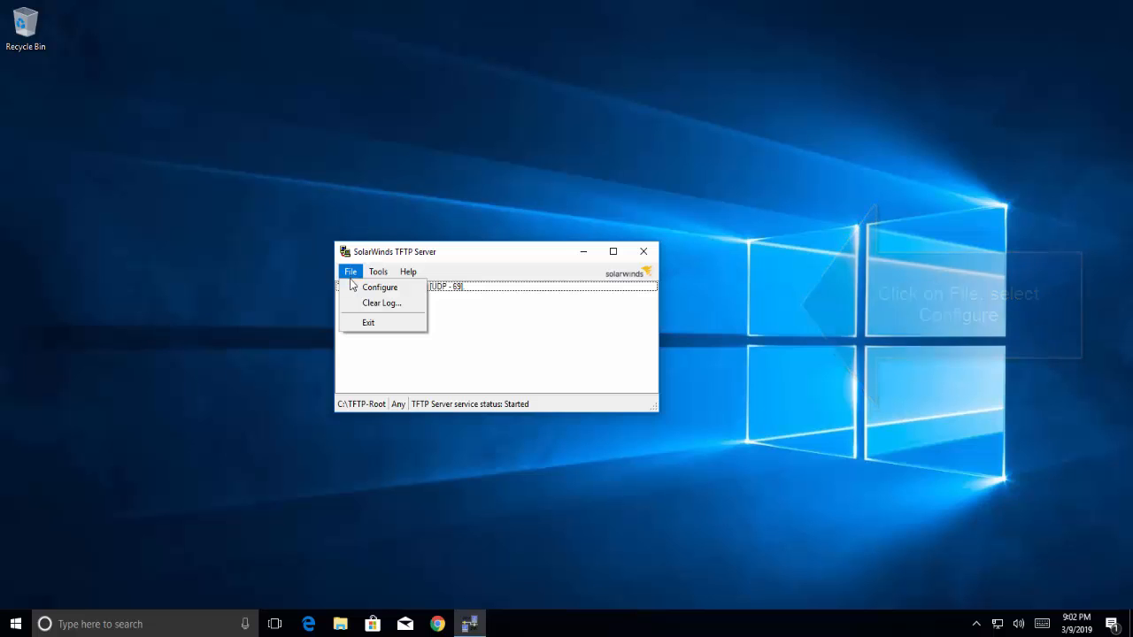
left_click(379, 287)
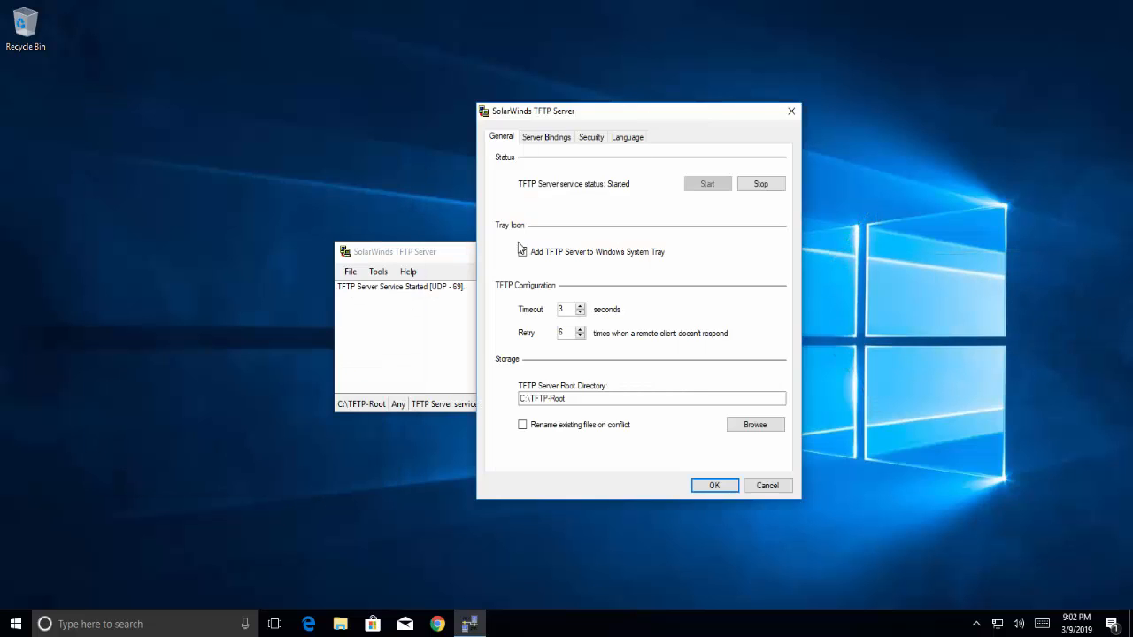
left_click(521, 251)
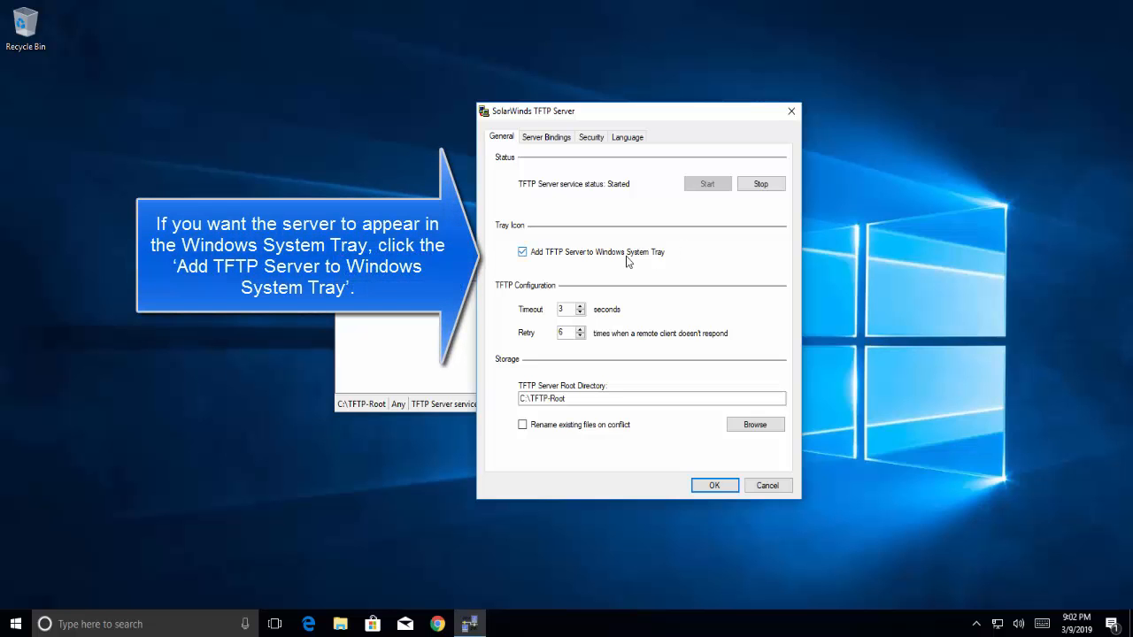
mouse_move(601, 256)
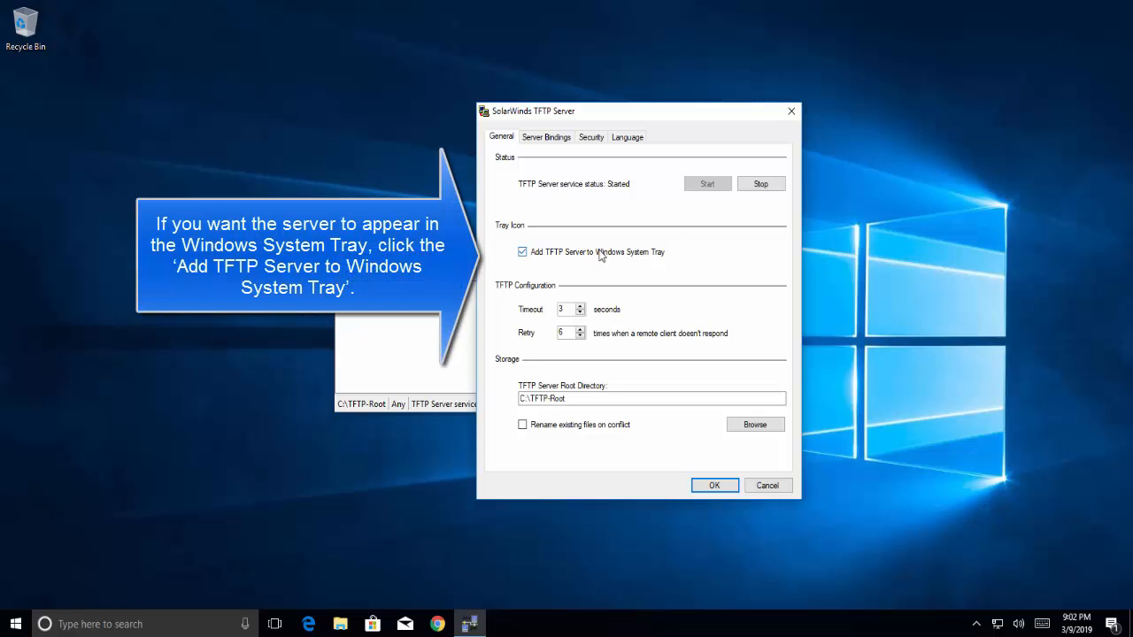
mouse_move(606, 258)
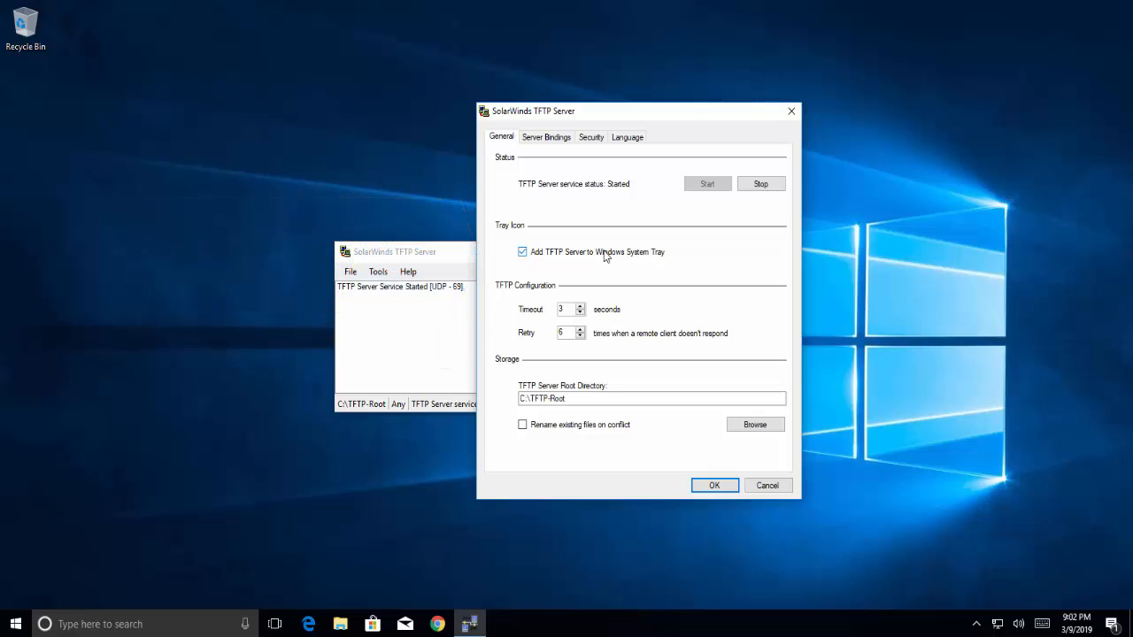
left_click(651, 398)
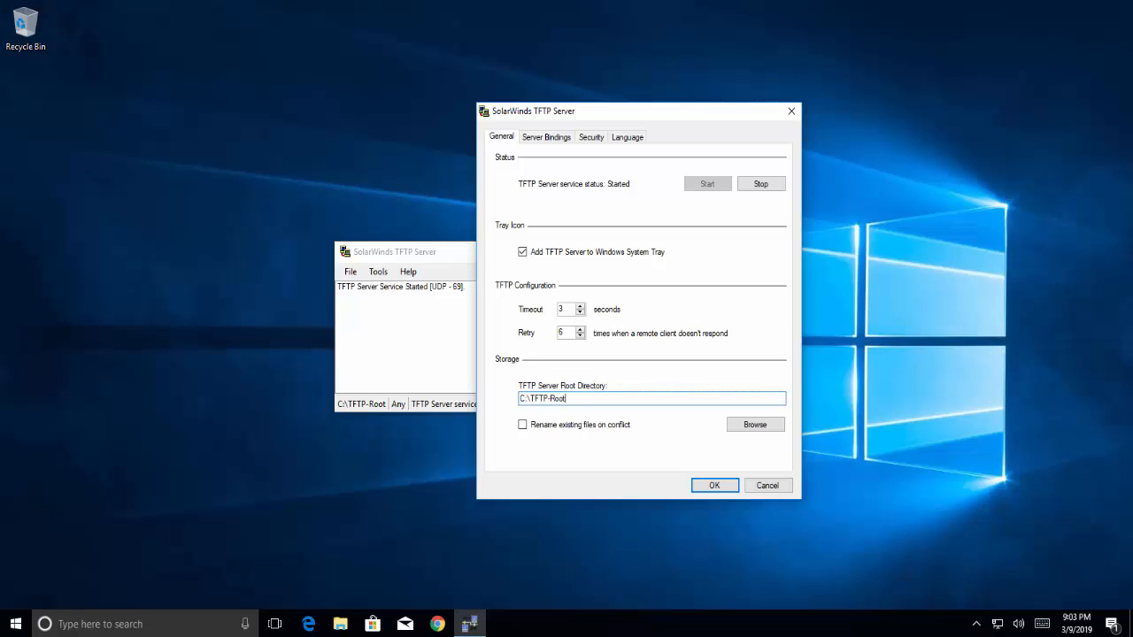
mouse_move(754, 425)
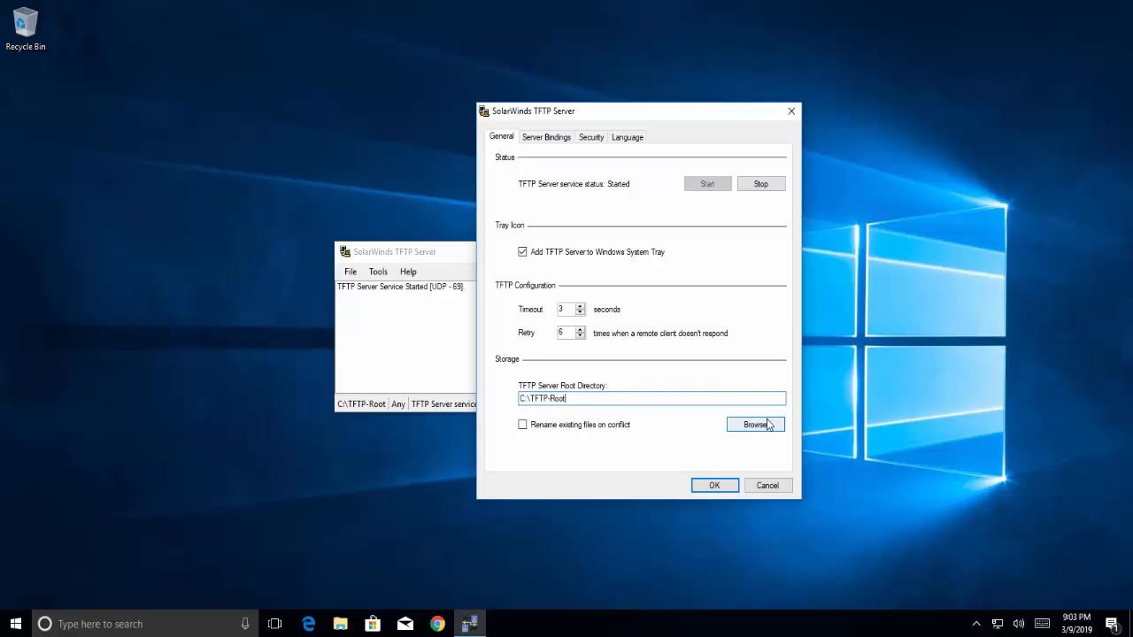
Step: Browse for a storage root folder but cancel, keeping C:\TFTP-Root
left_click(754, 425)
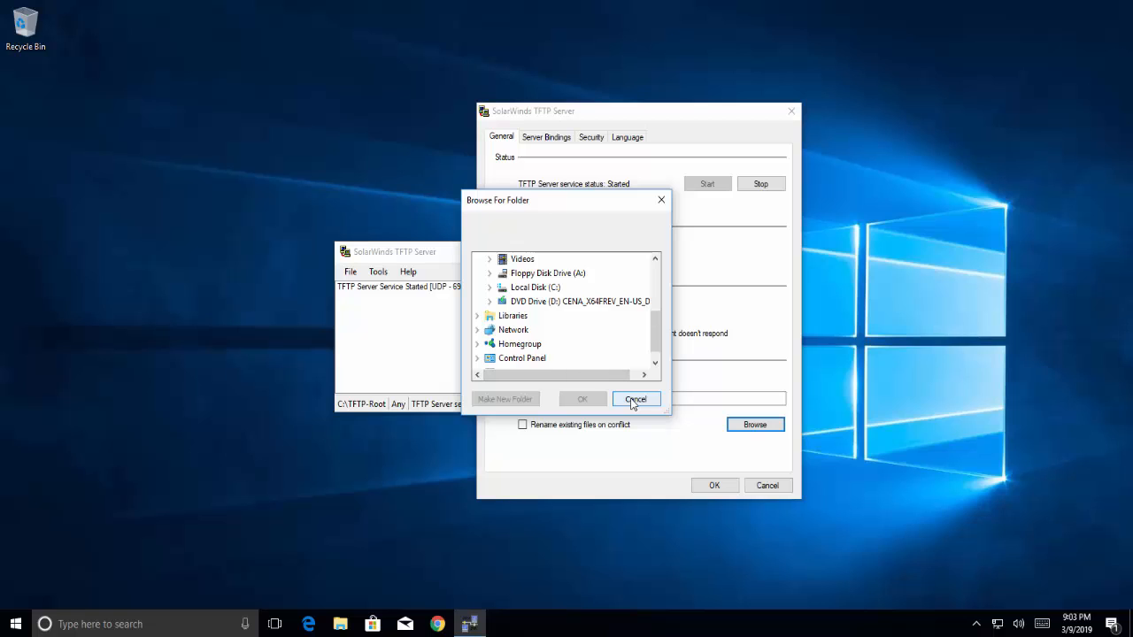
left_click(635, 400)
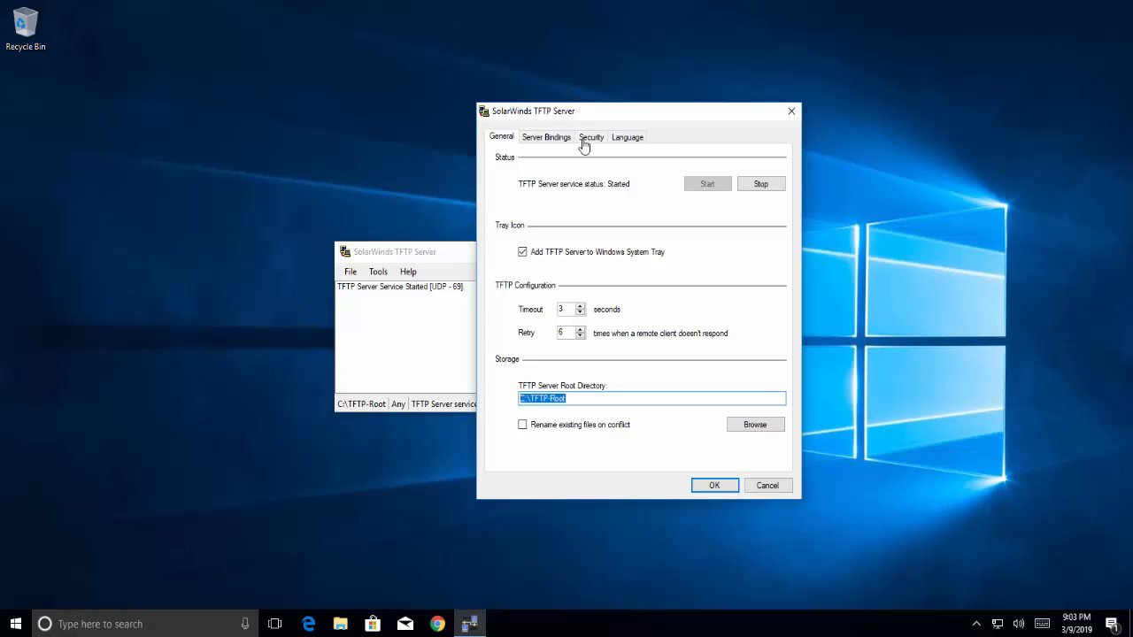
Step: View the Security settings with Send and Receive files allowed for all IP addresses
left_click(591, 137)
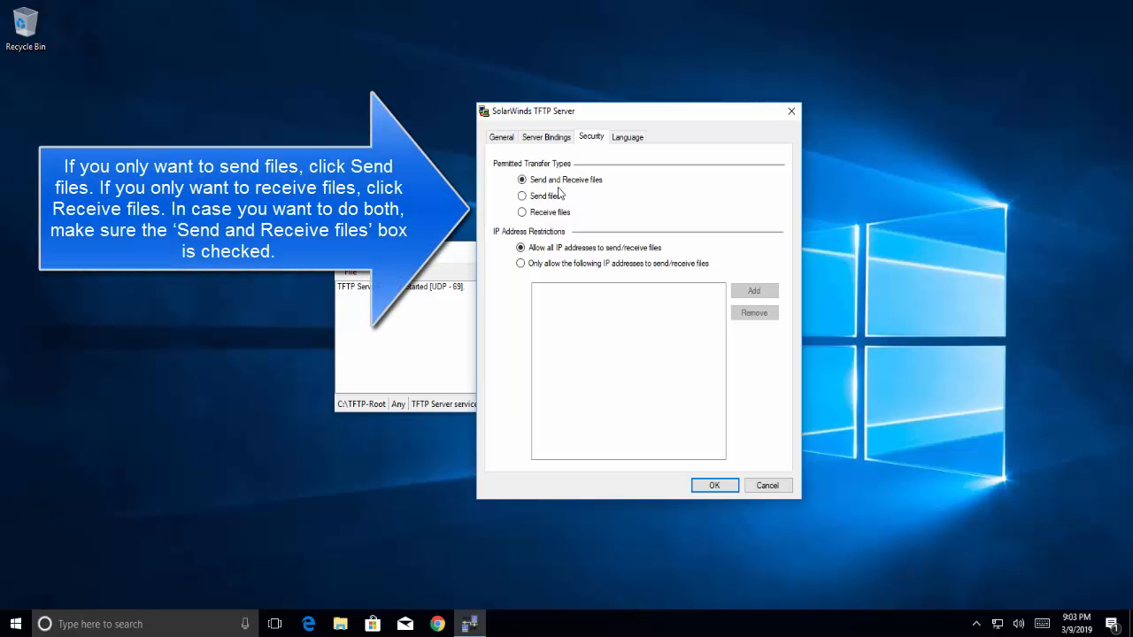
mouse_move(608, 182)
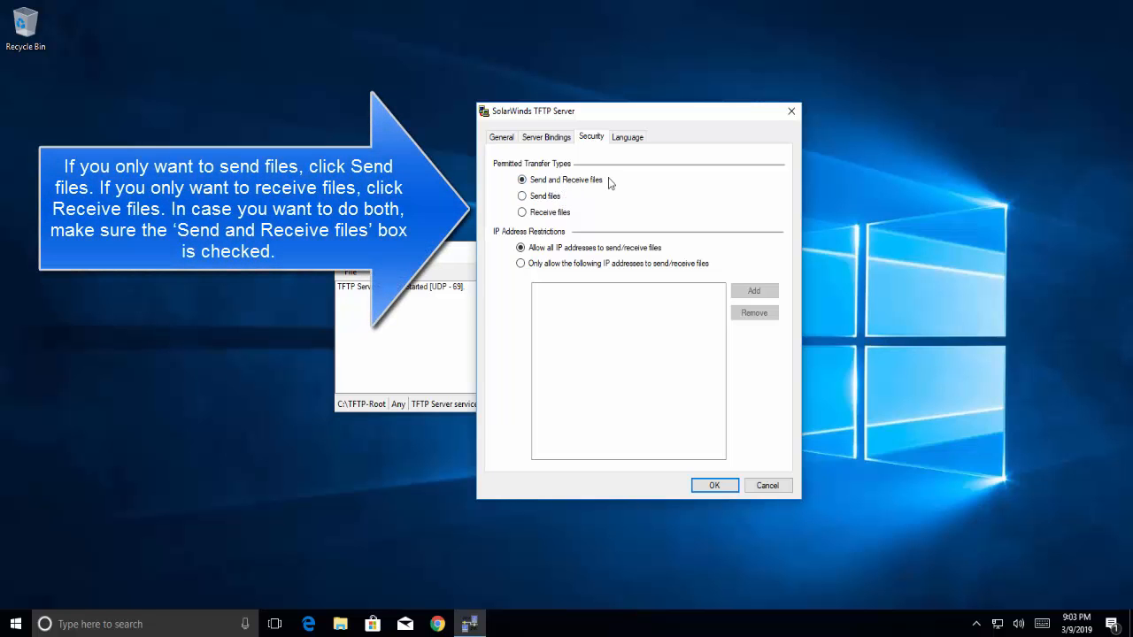
mouse_move(599, 209)
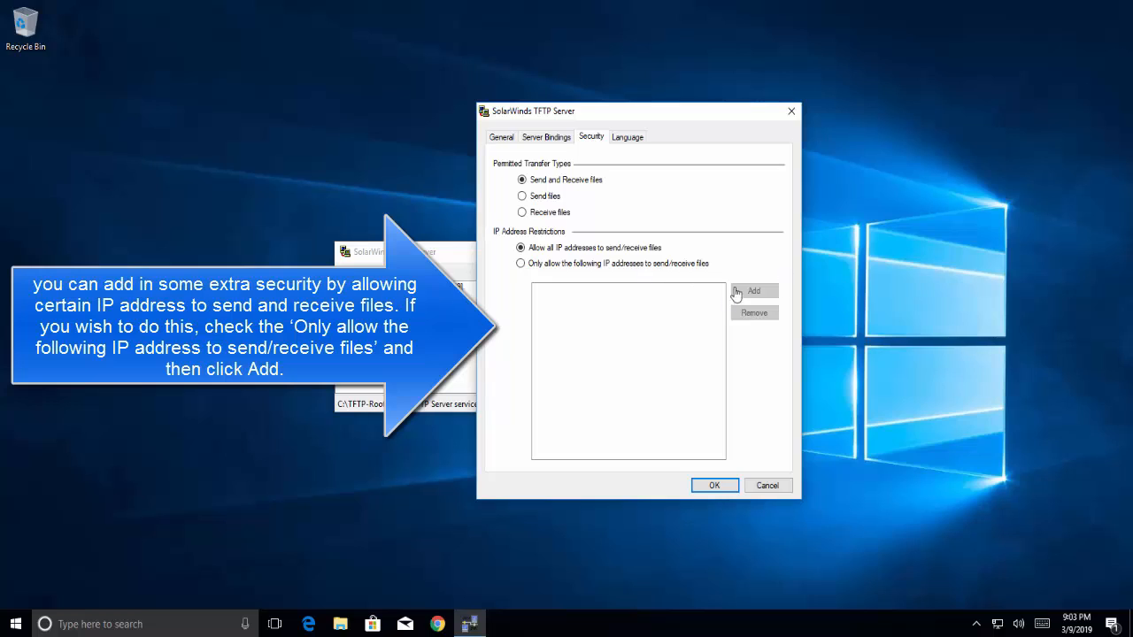
mouse_move(619, 280)
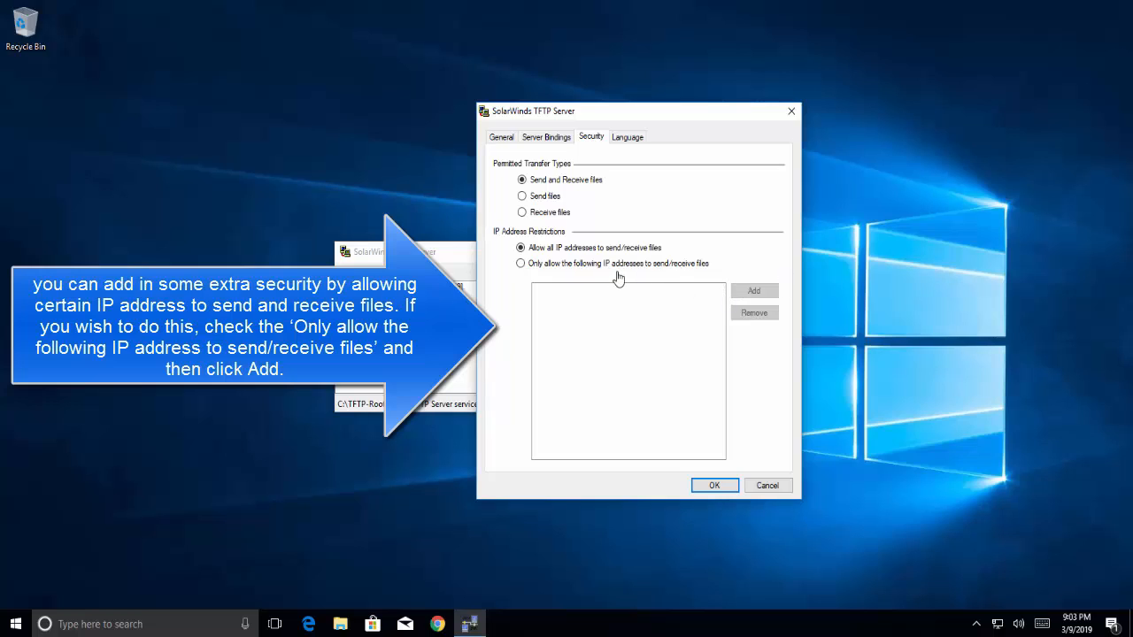
mouse_move(659, 273)
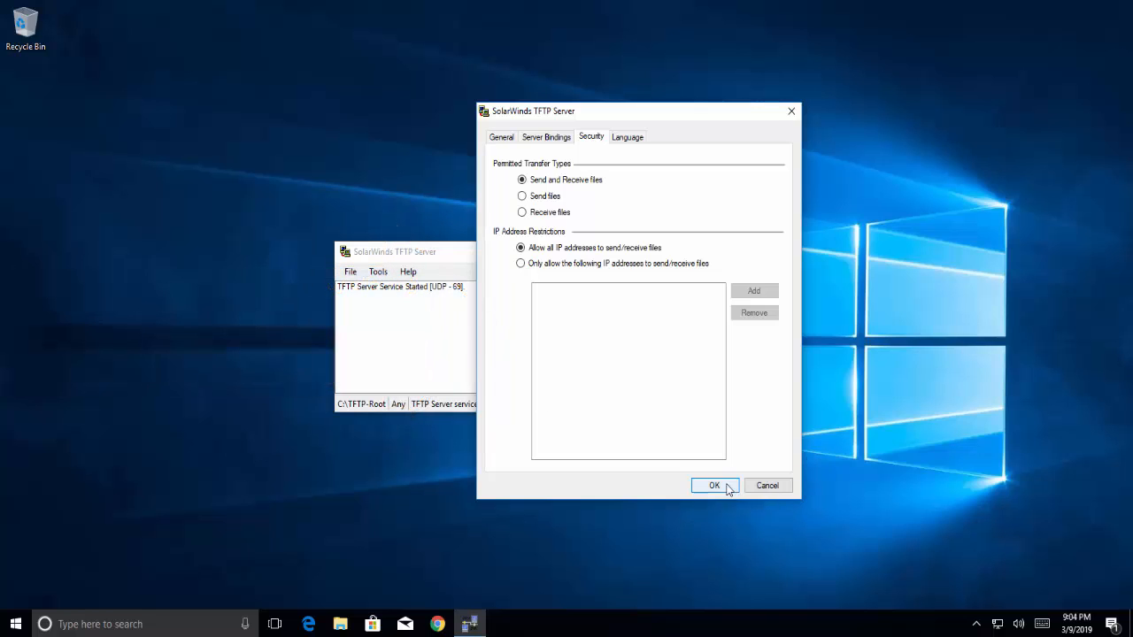
Step: Confirm the settings with OK, returning to the main window with the service started
left_click(715, 485)
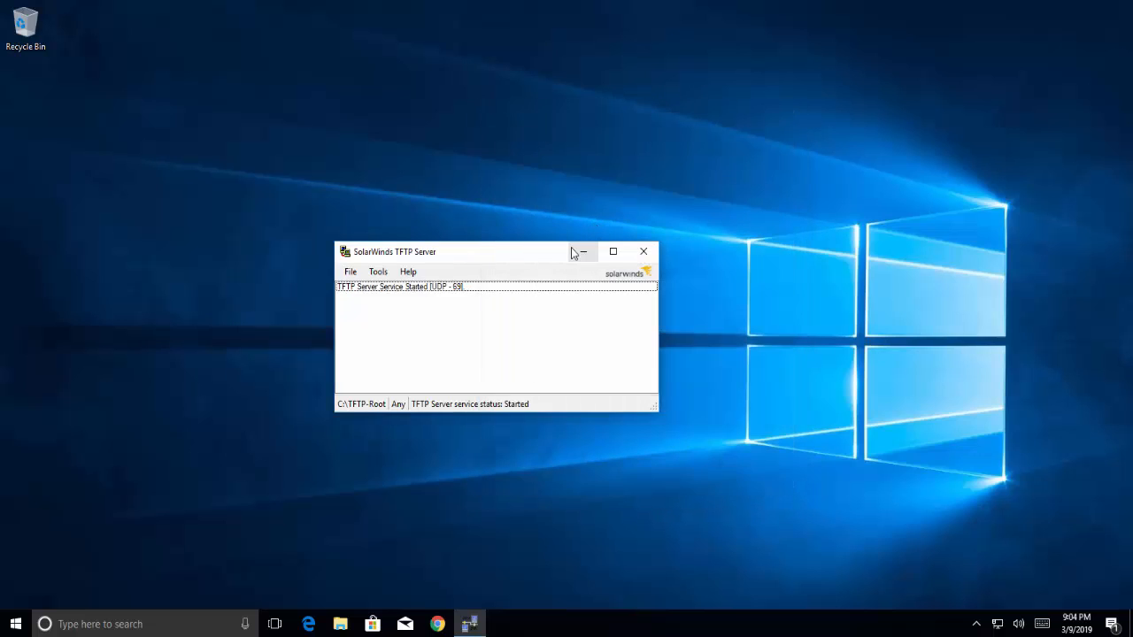
mouse_move(582, 251)
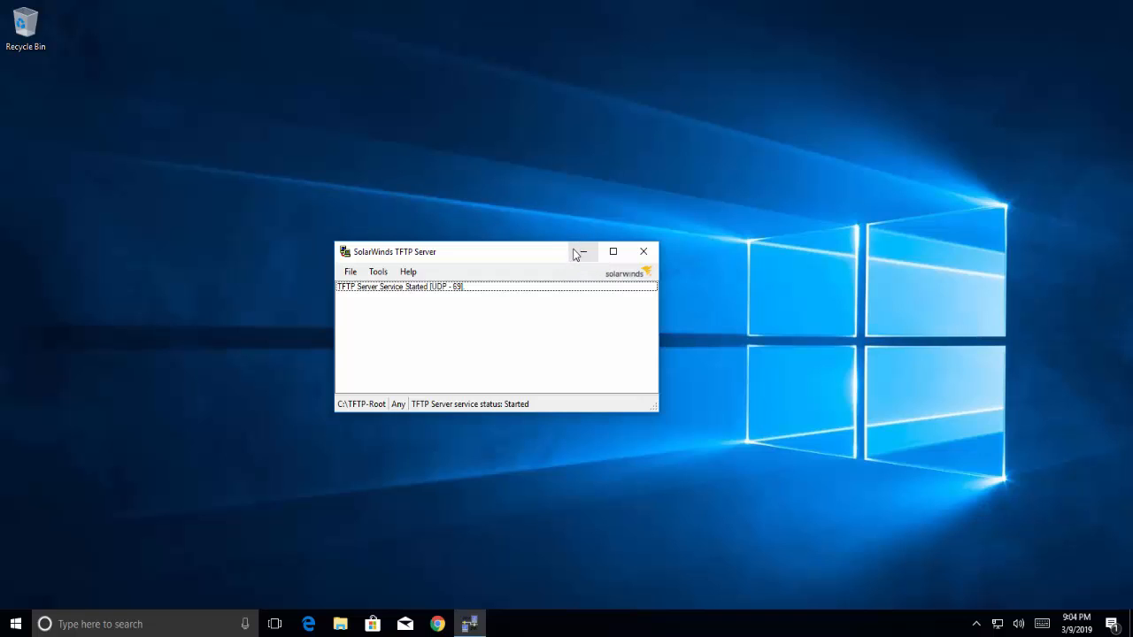
mouse_move(574, 262)
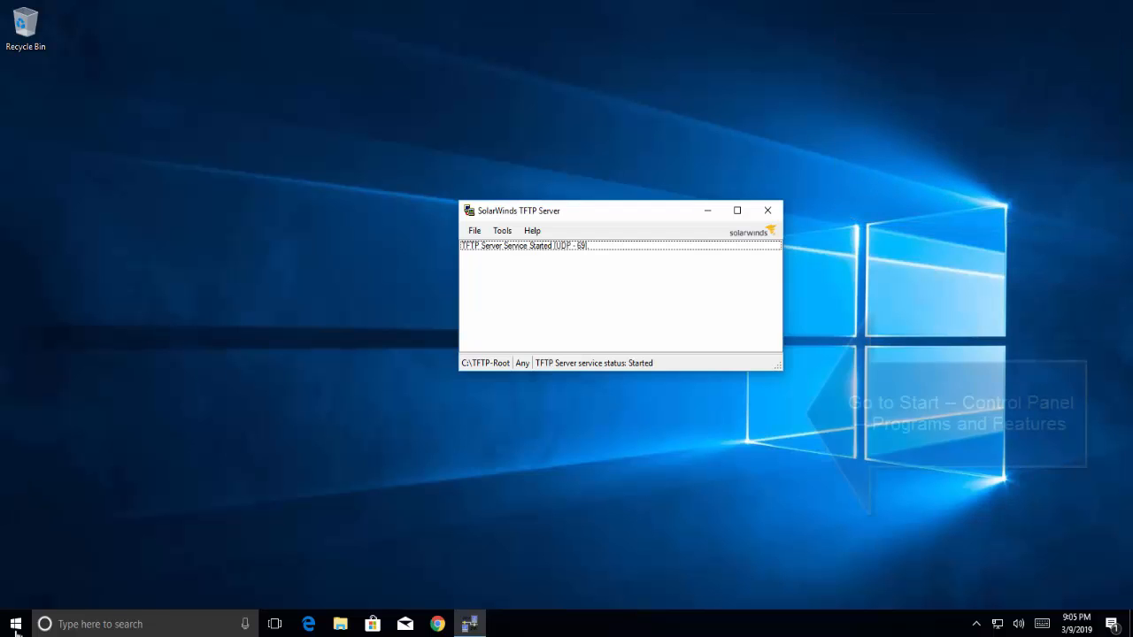
Step: Search the Start menu for 'control' to reach Control Panel's Programs and Features
left_click(15, 623)
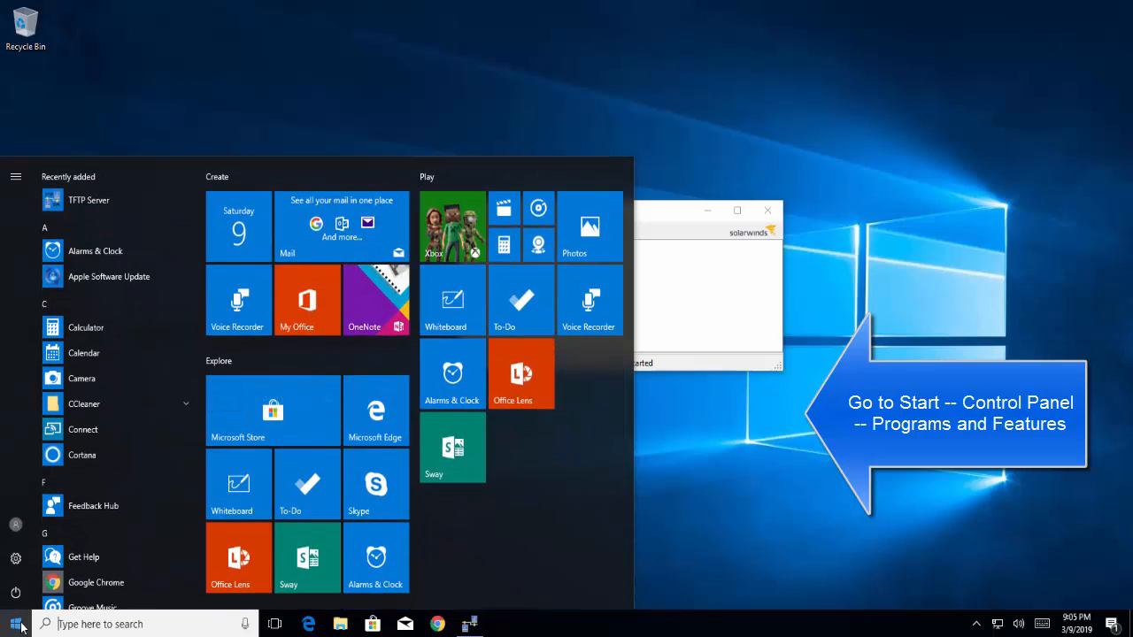
type("control")
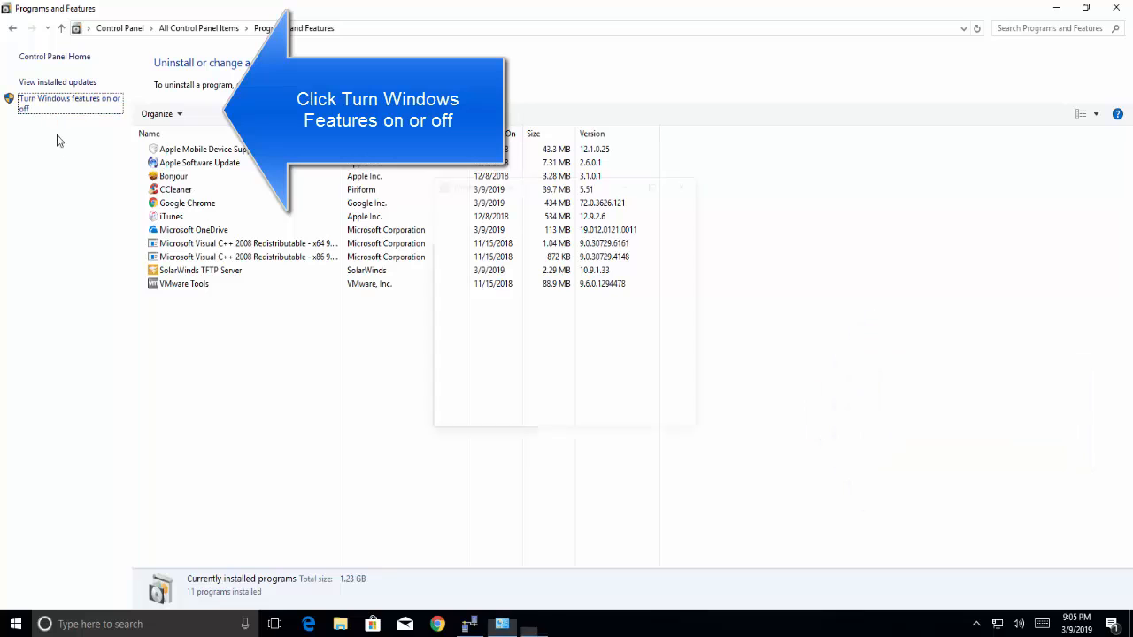
Step: In Windows Features, check TFTP Client and apply it, returning to Programs and Features
left_click(69, 103)
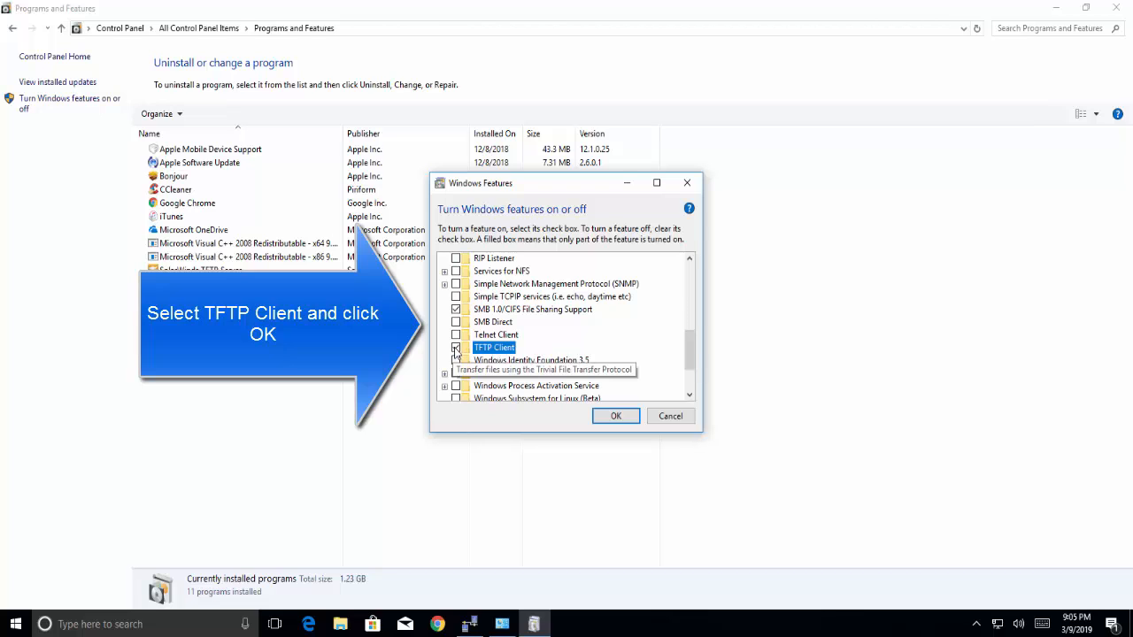
left_click(457, 347)
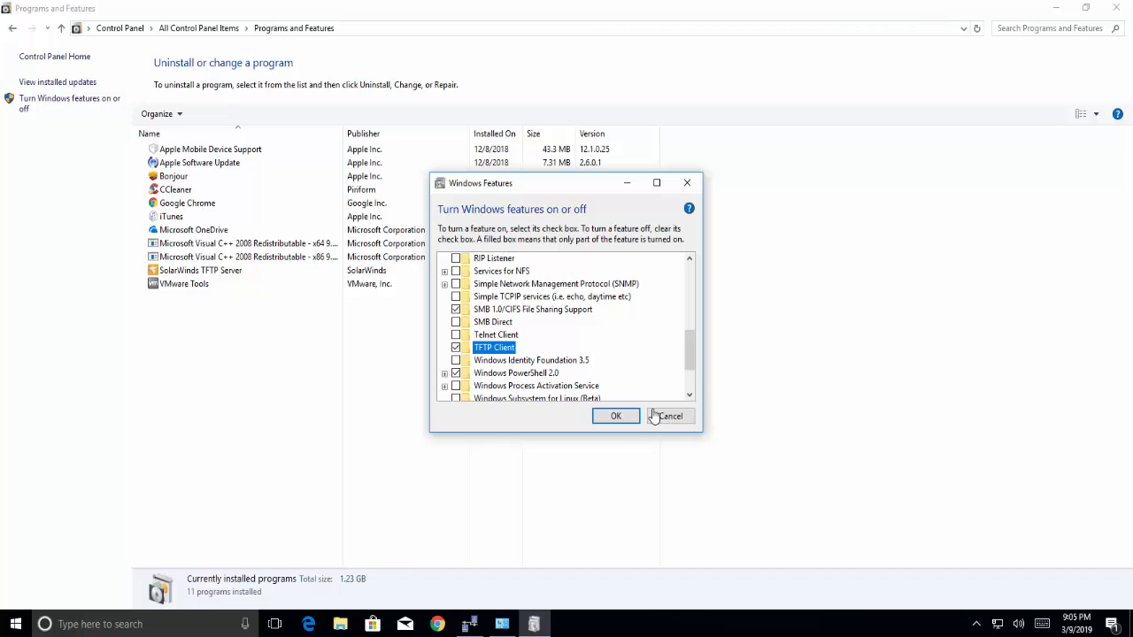
left_click(616, 416)
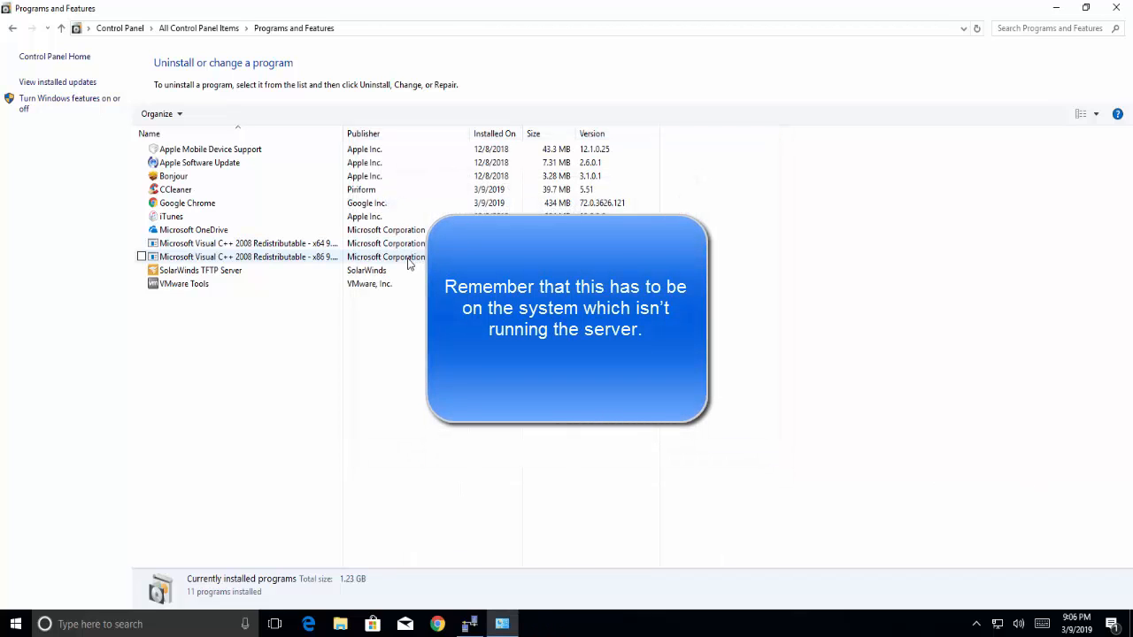
left_click(200, 269)
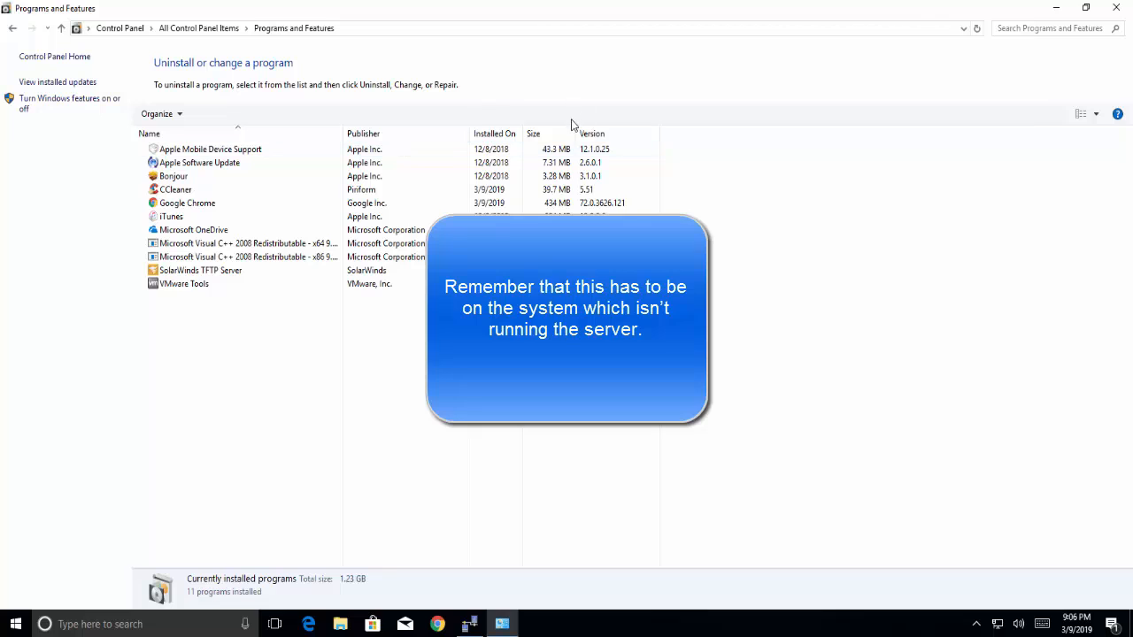
left_click(494, 133)
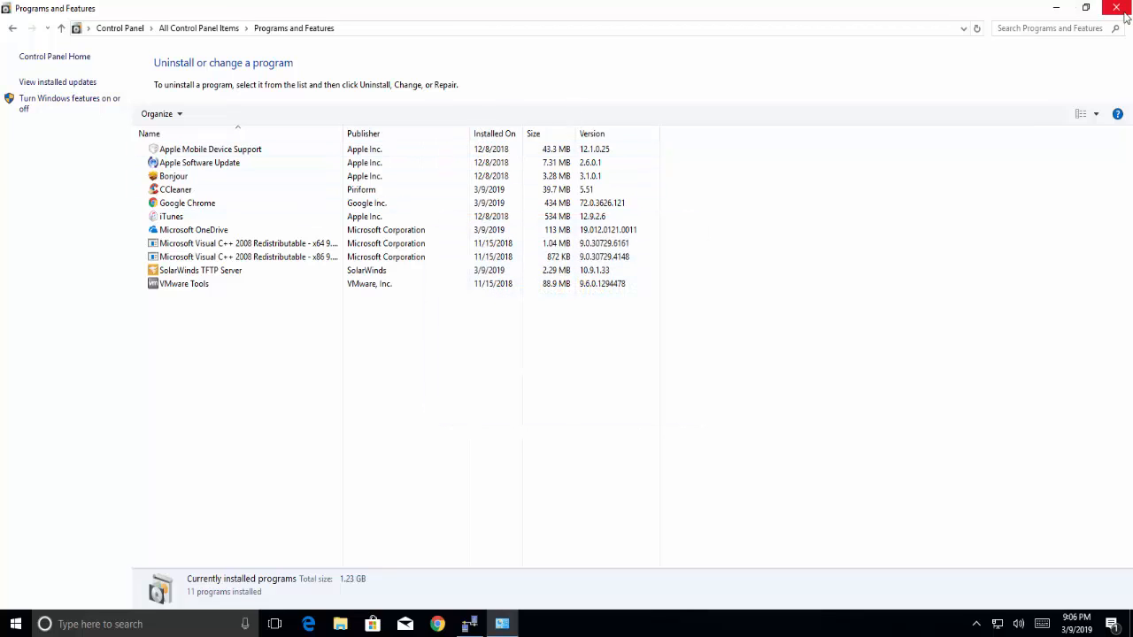
Step: Close Programs and Features and open the Start menu to reach Control Panel
left_click(1115, 7)
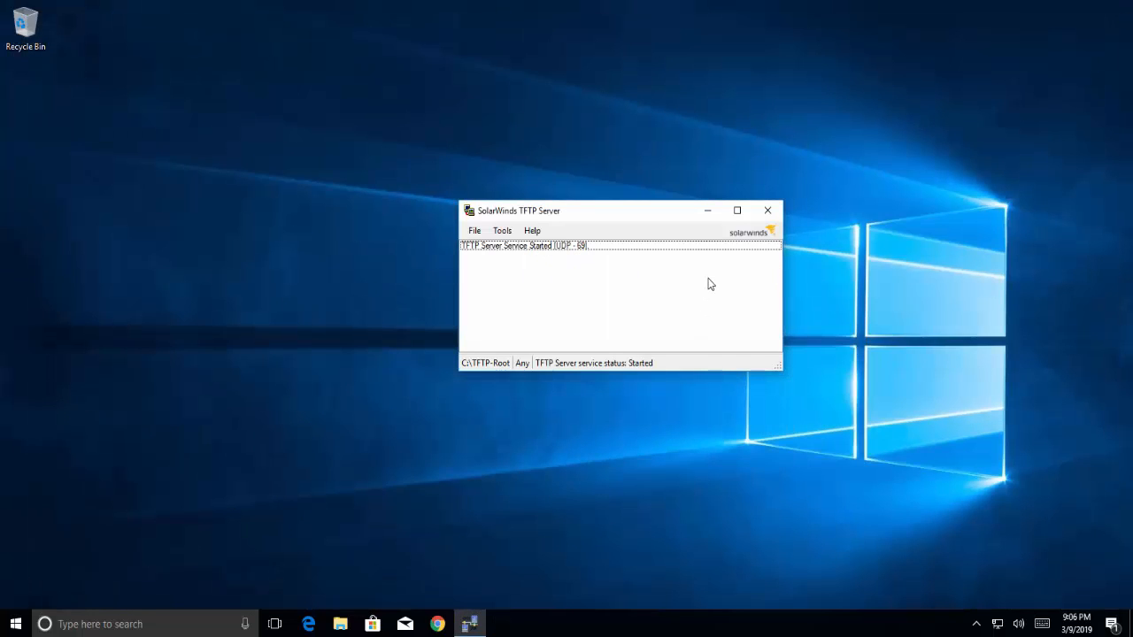
mouse_move(627, 274)
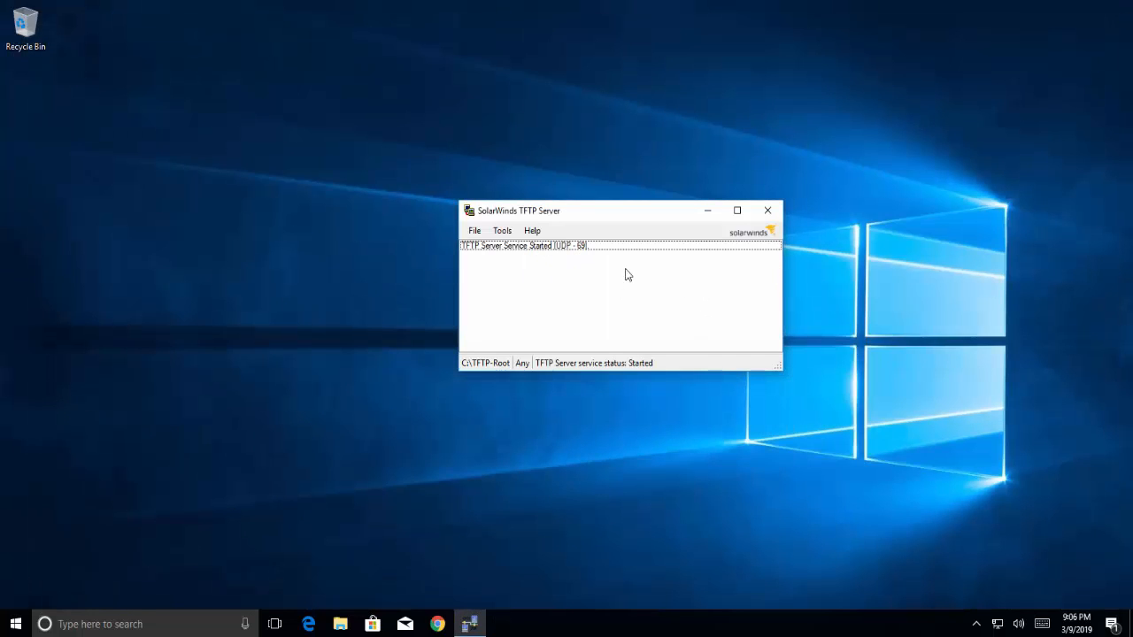
mouse_move(669, 271)
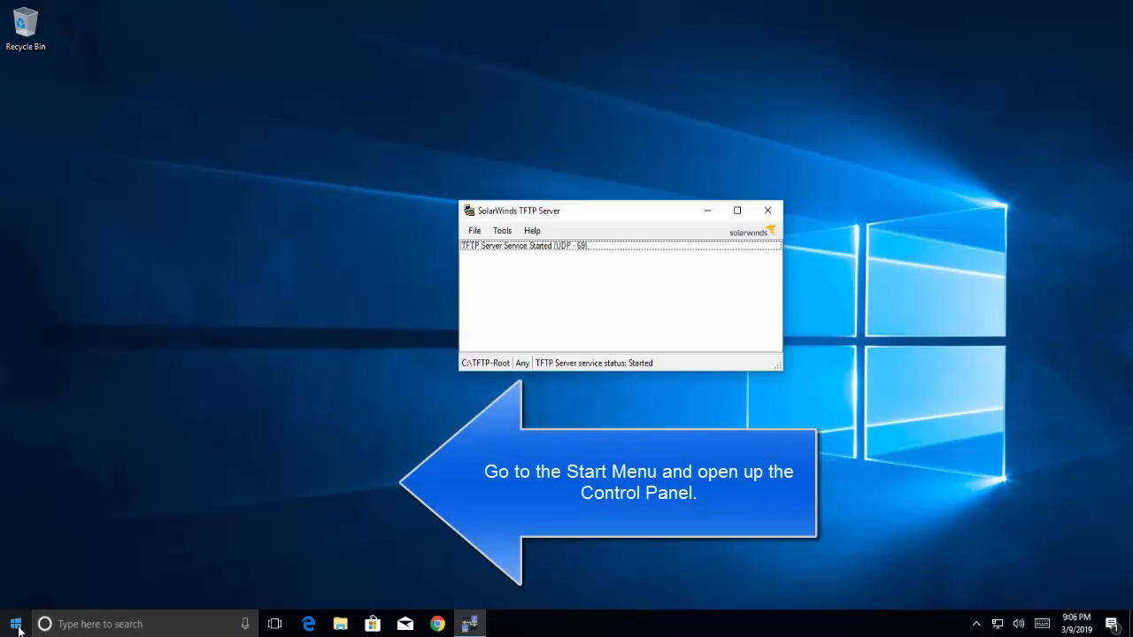
left_click(14, 623)
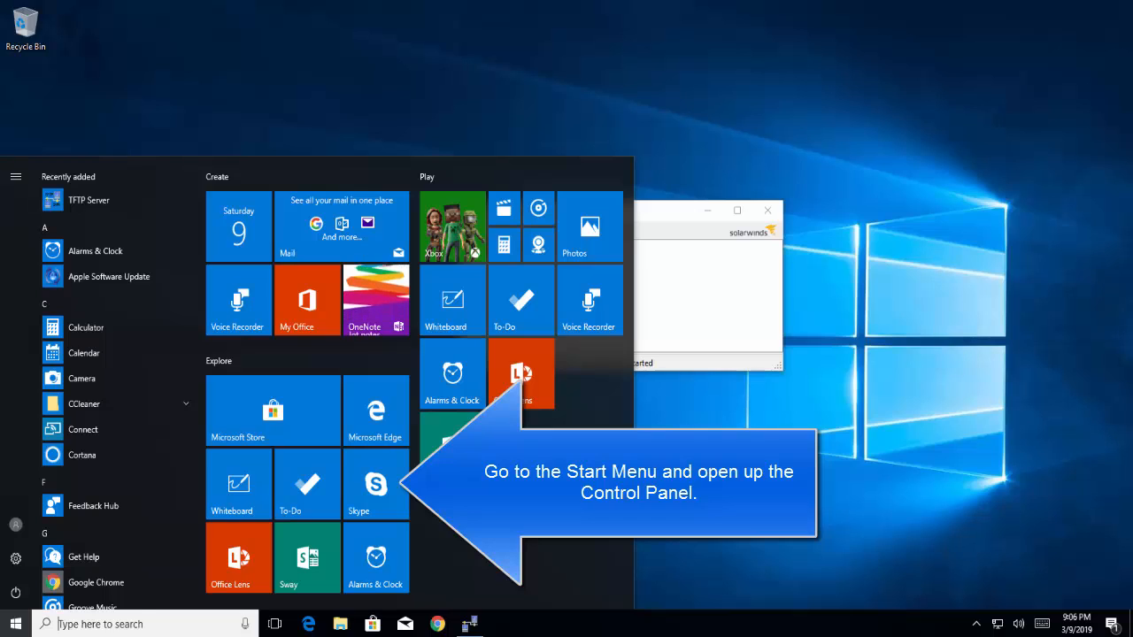
mouse_move(237, 485)
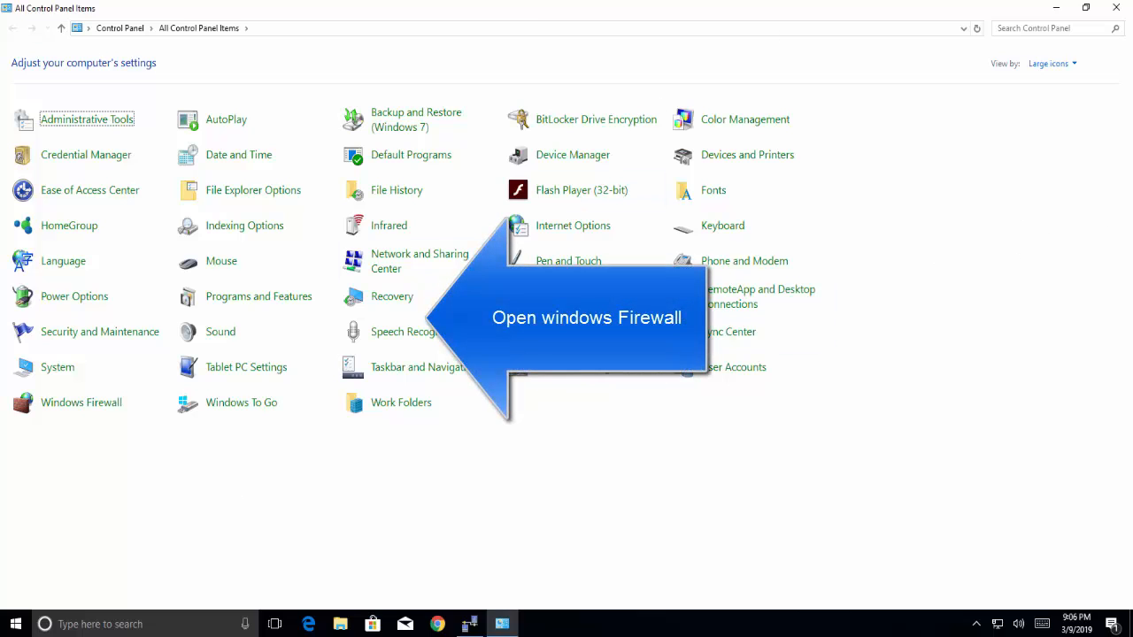
mouse_move(63, 403)
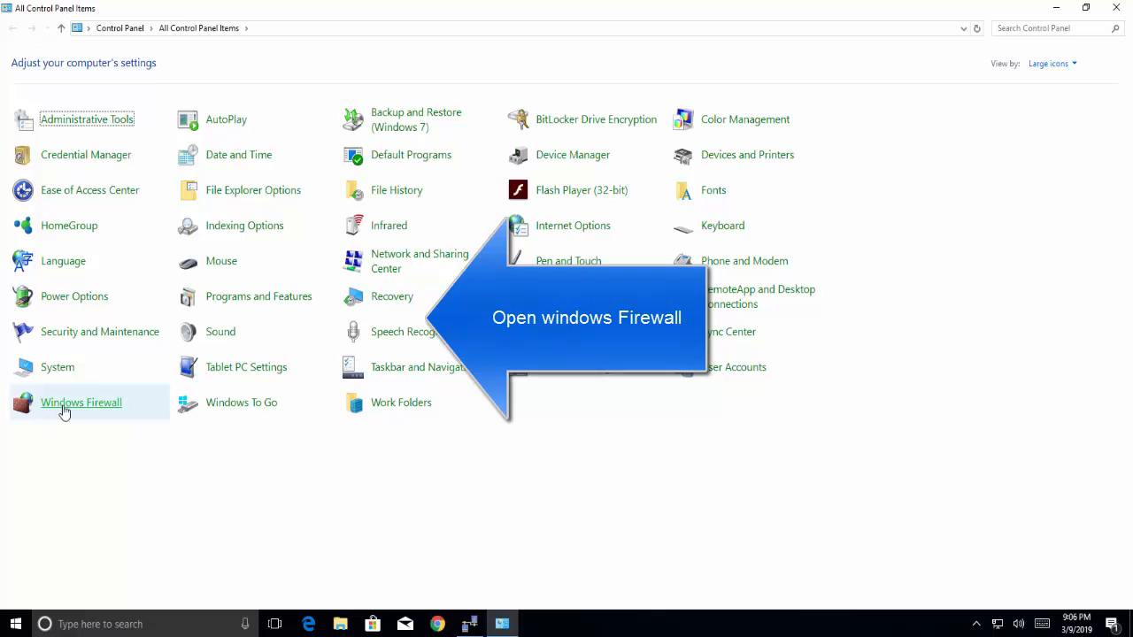
Step: Turn Windows Firewall off for private and public networks in Customize Settings and apply with OK
left_click(82, 402)
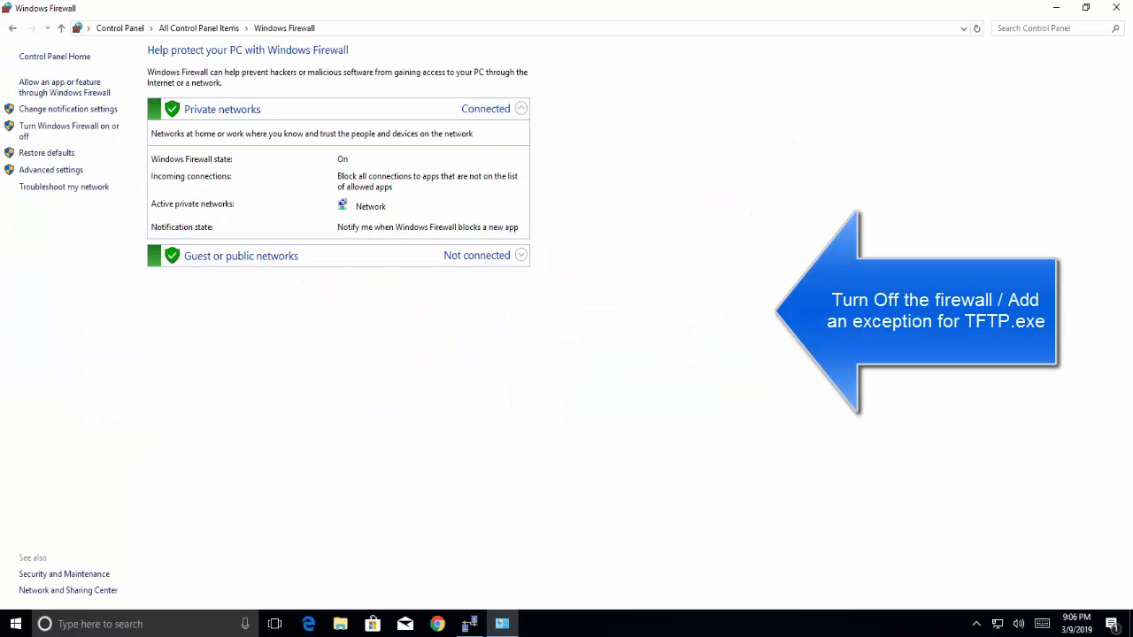
mouse_move(347, 234)
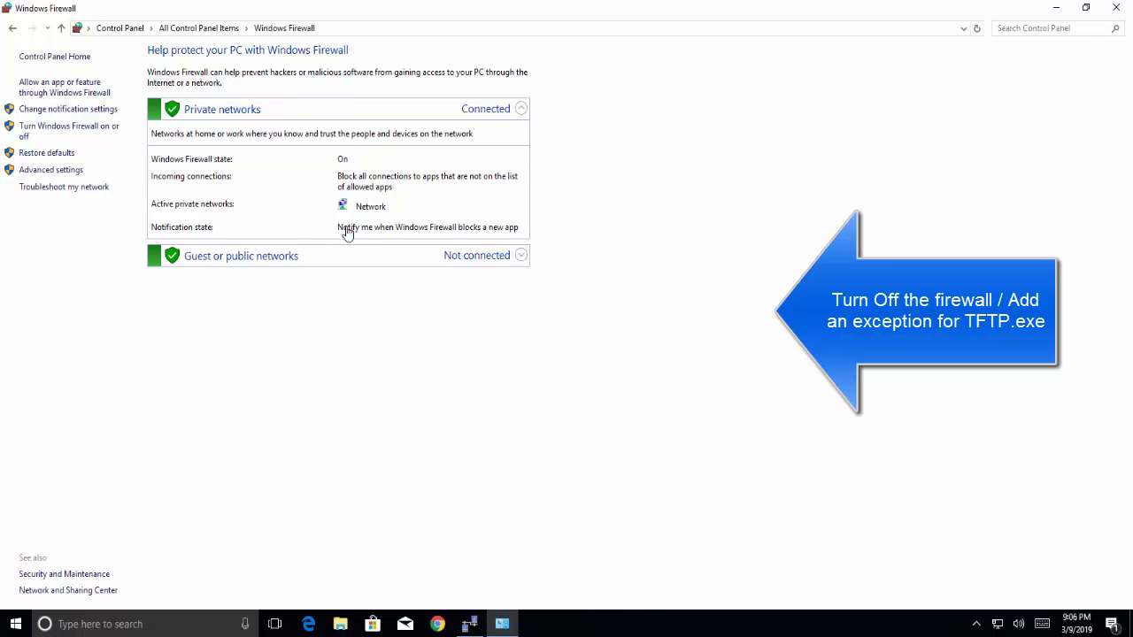
mouse_move(81, 122)
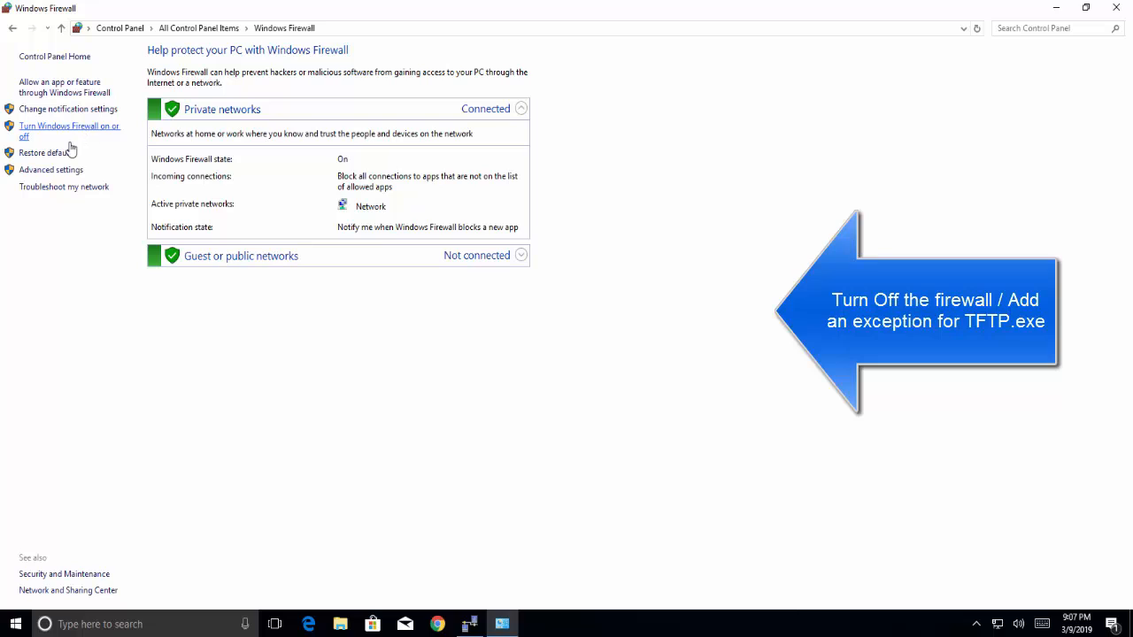
left_click(69, 131)
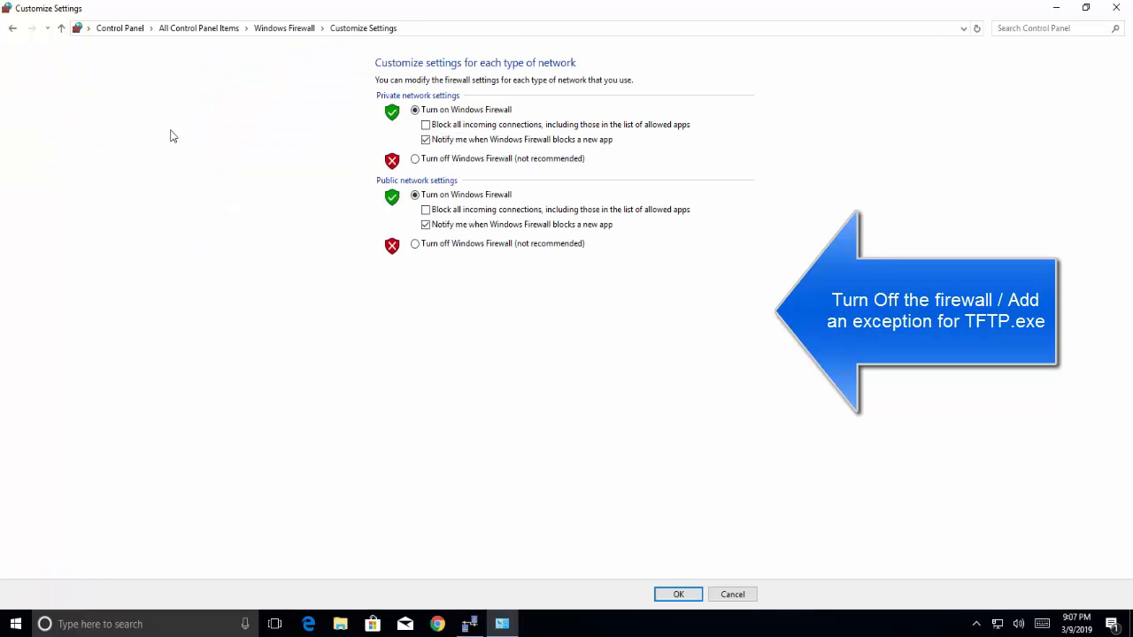
left_click(415, 244)
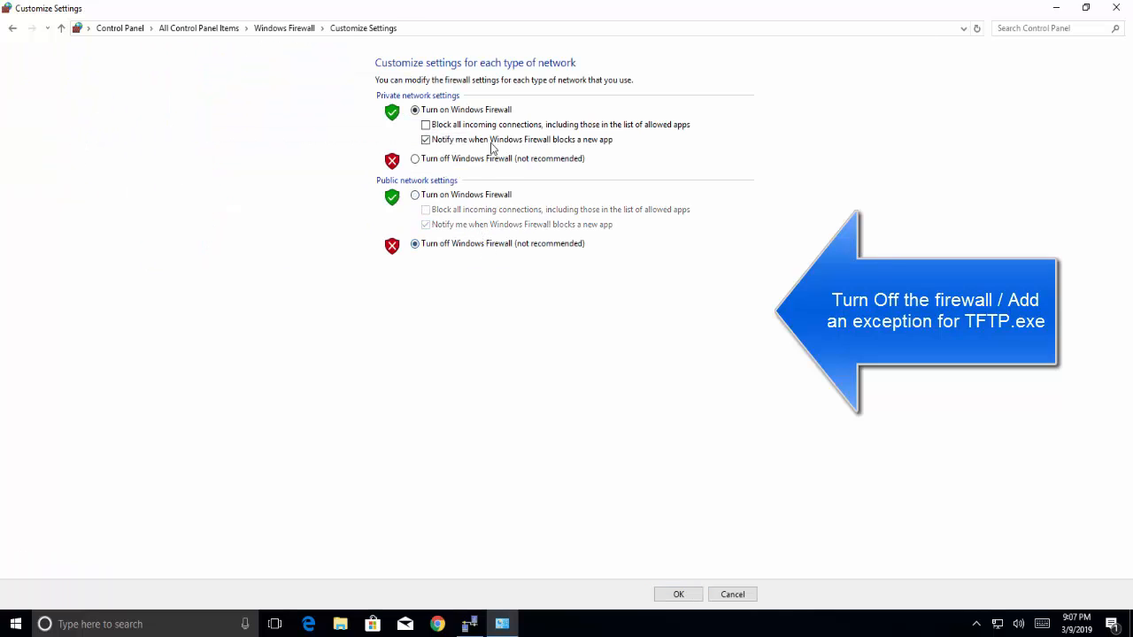
left_click(414, 160)
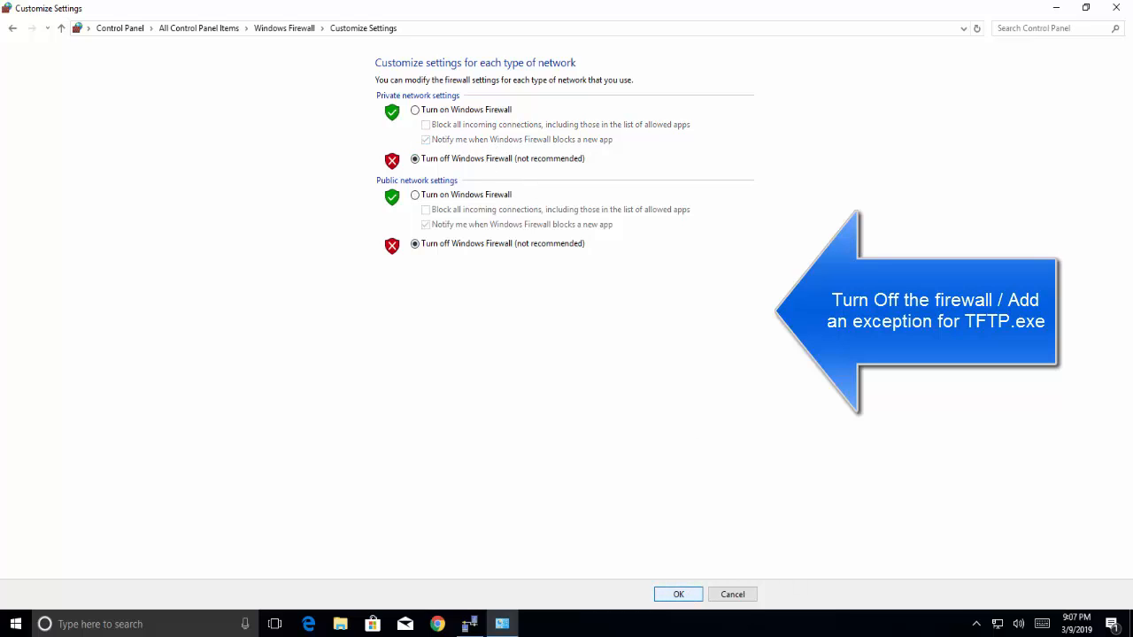
left_click(678, 594)
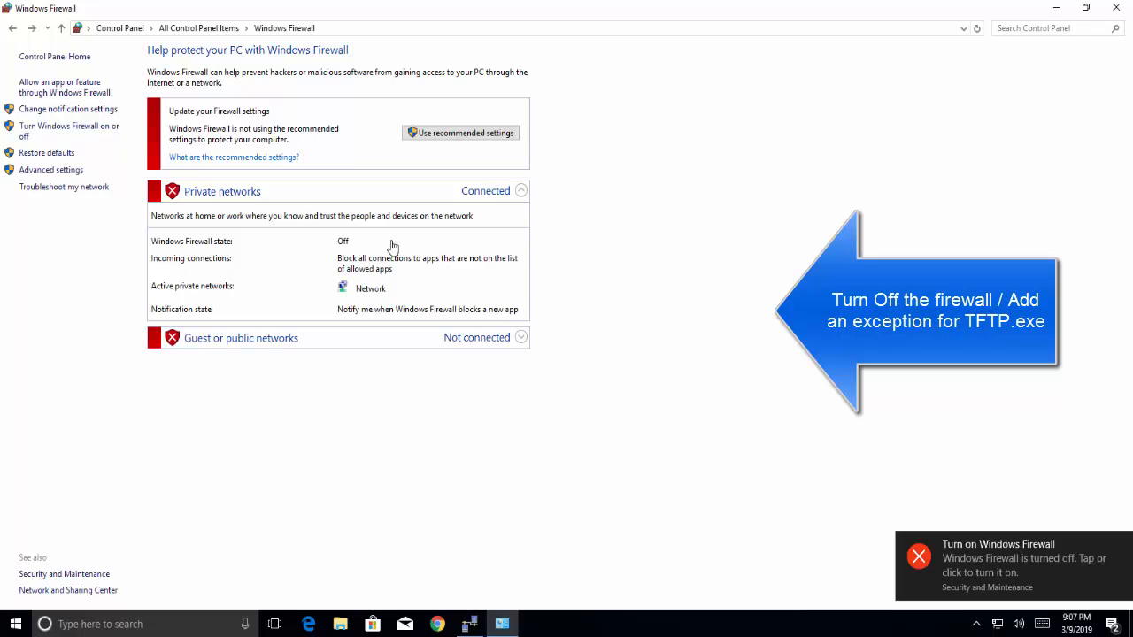
mouse_move(48, 88)
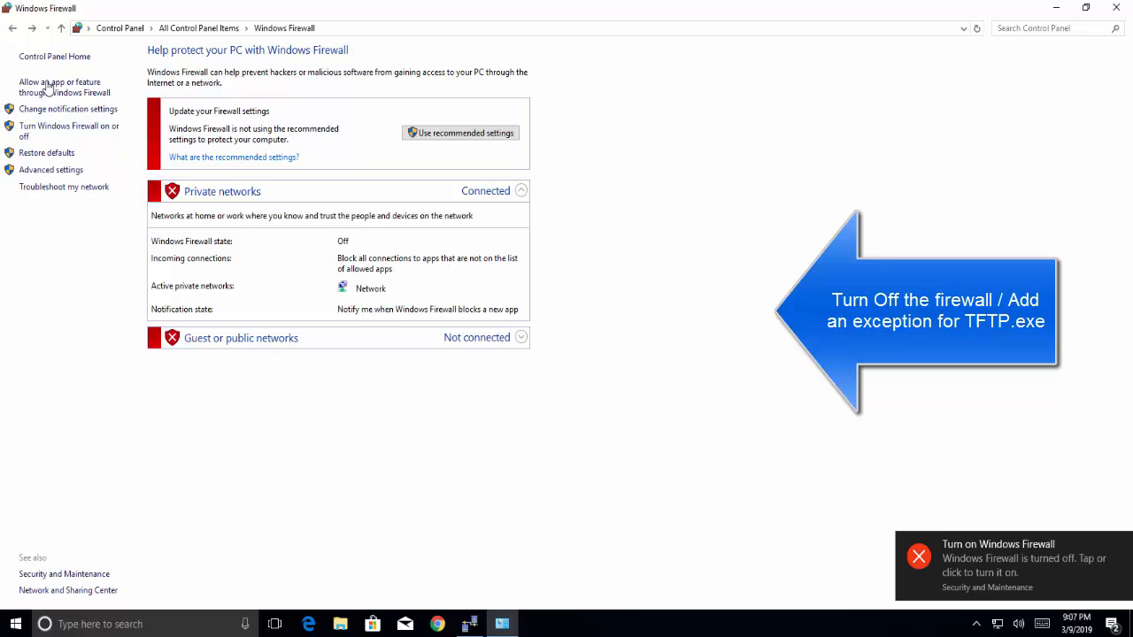
left_click(60, 87)
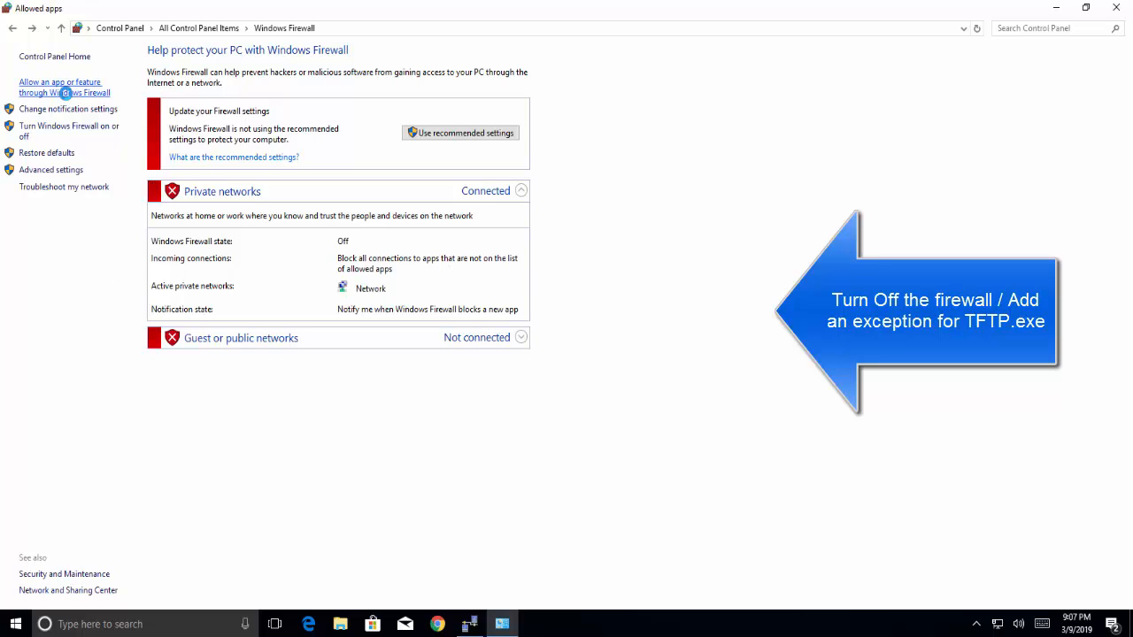
left_click(64, 87)
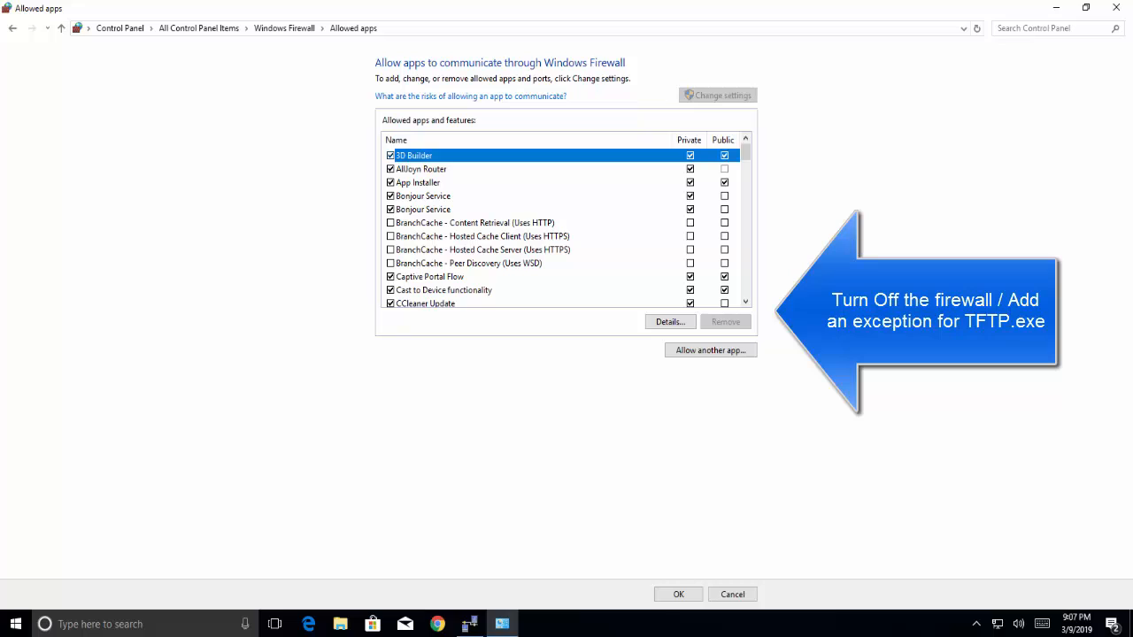
mouse_move(517, 278)
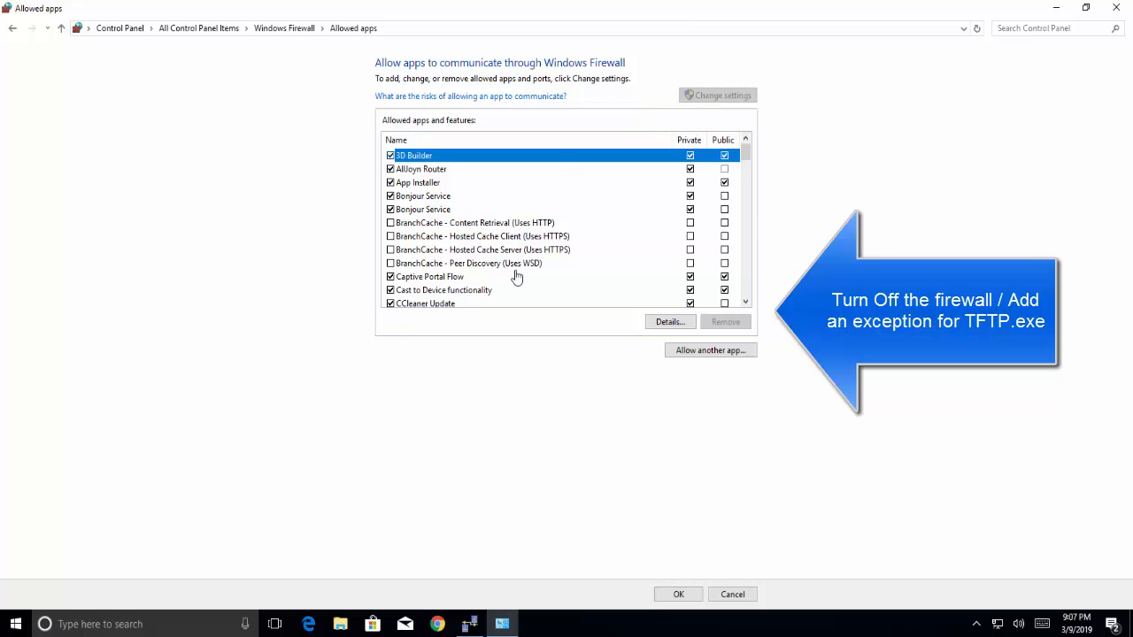
scroll("down", 3)
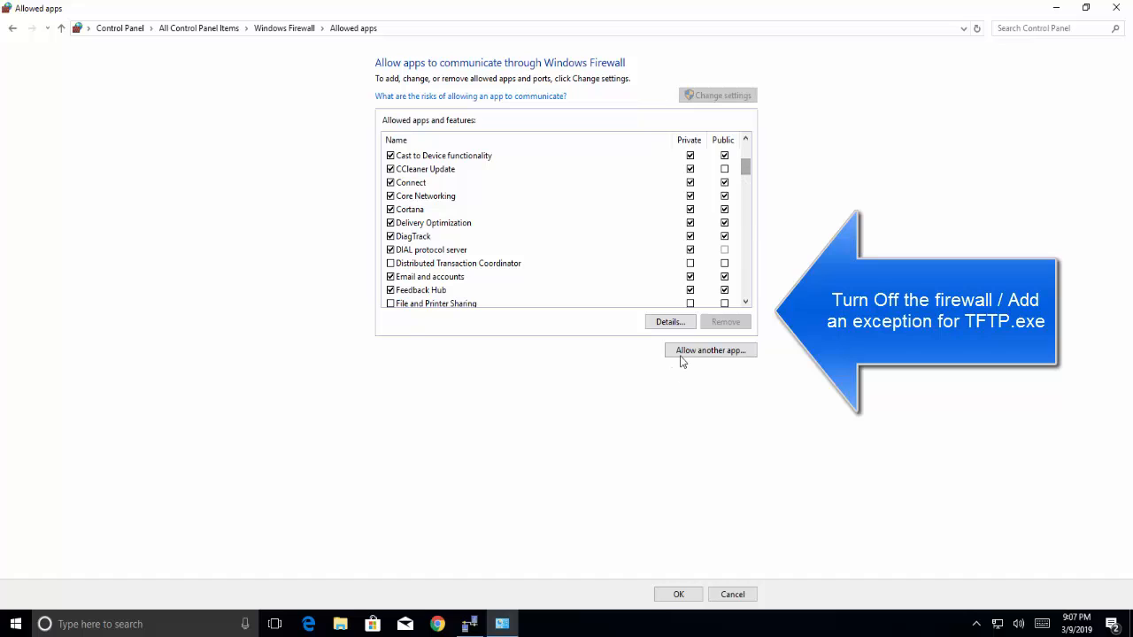
left_click(708, 350)
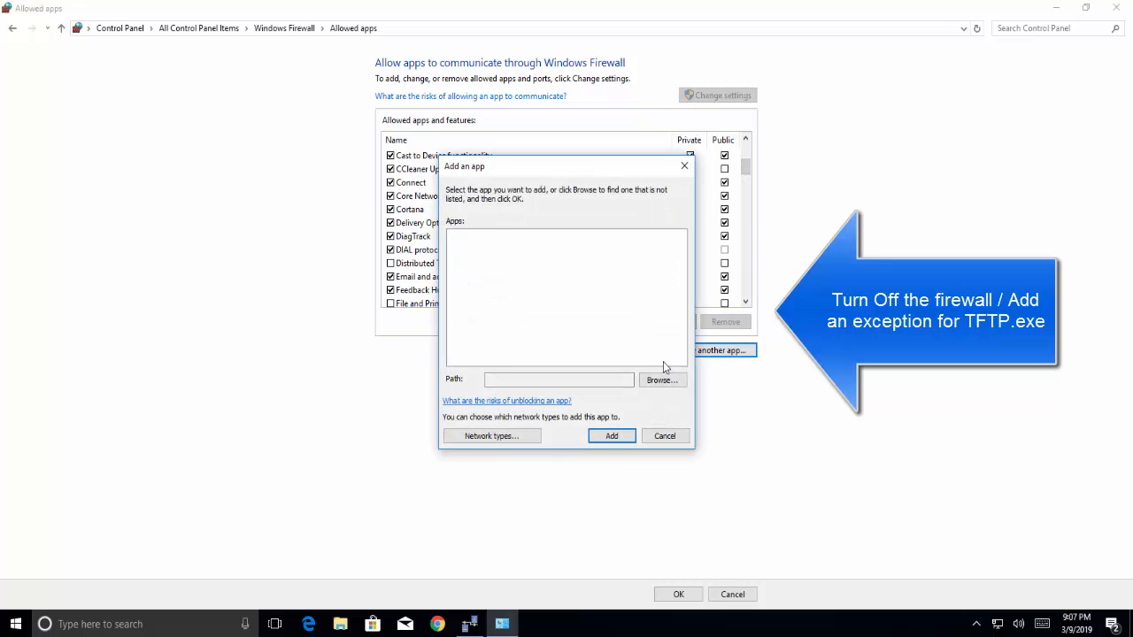
left_click(662, 379)
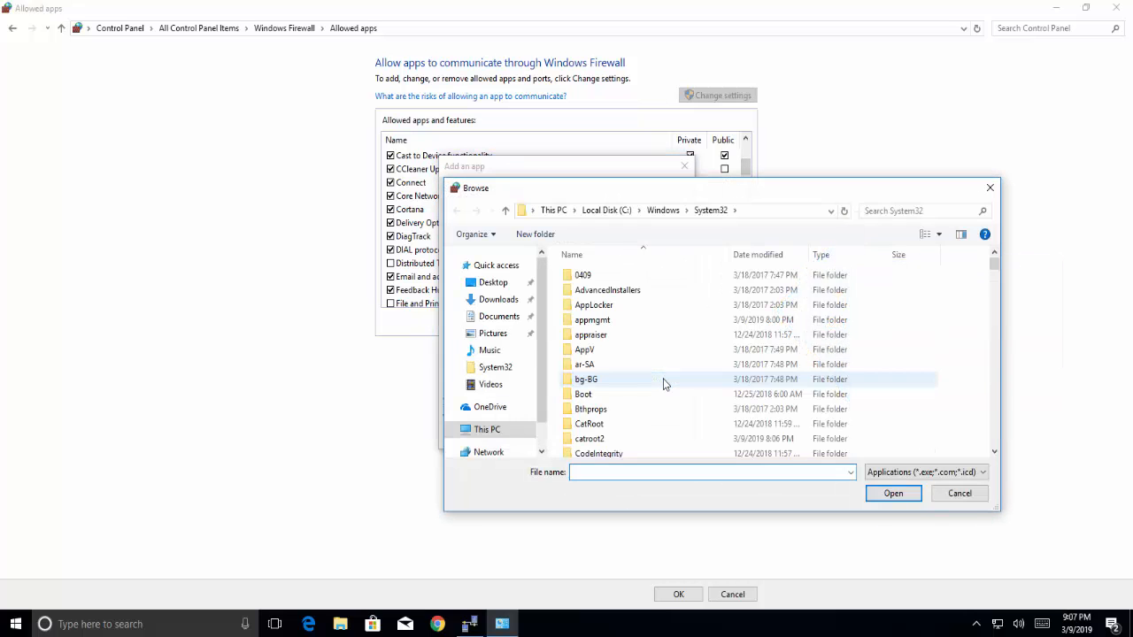
mouse_move(664, 379)
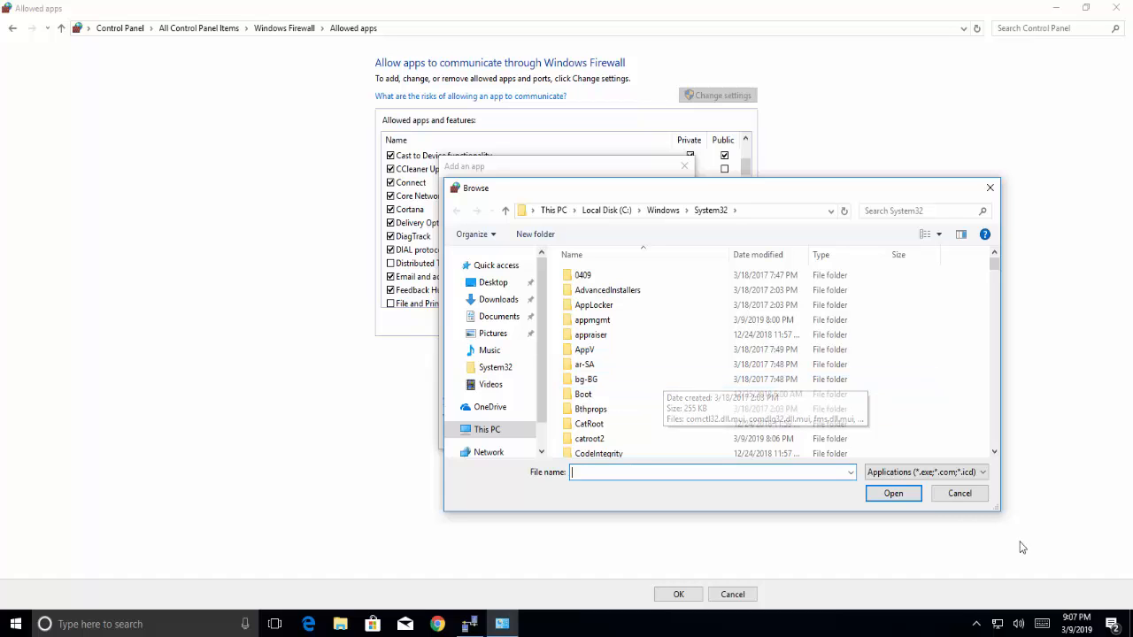
left_click(959, 492)
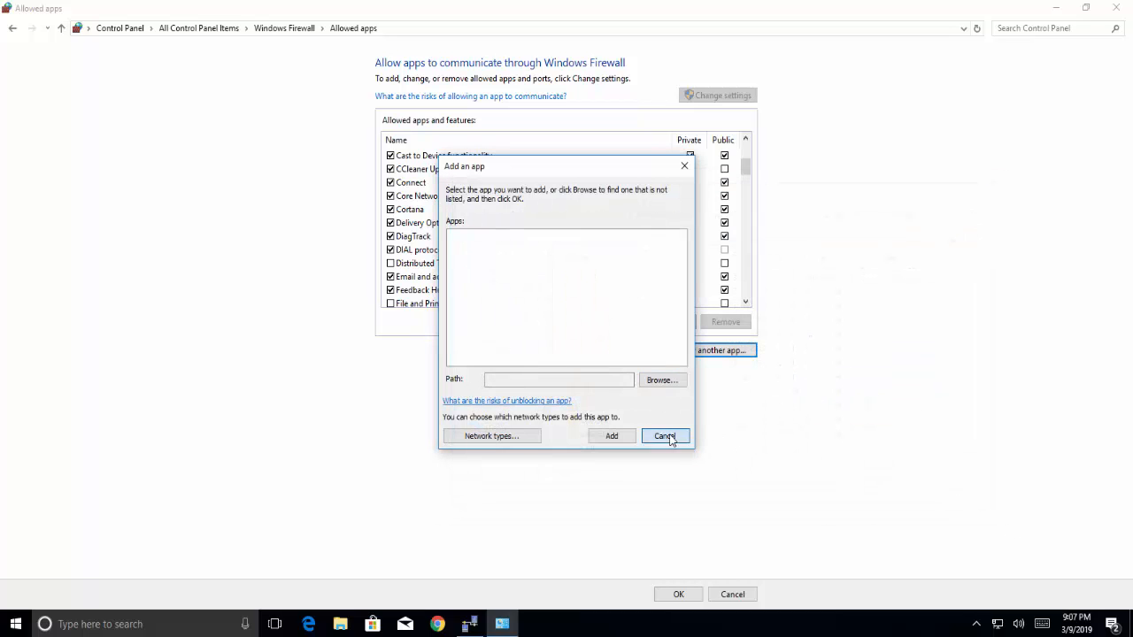
left_click(664, 436)
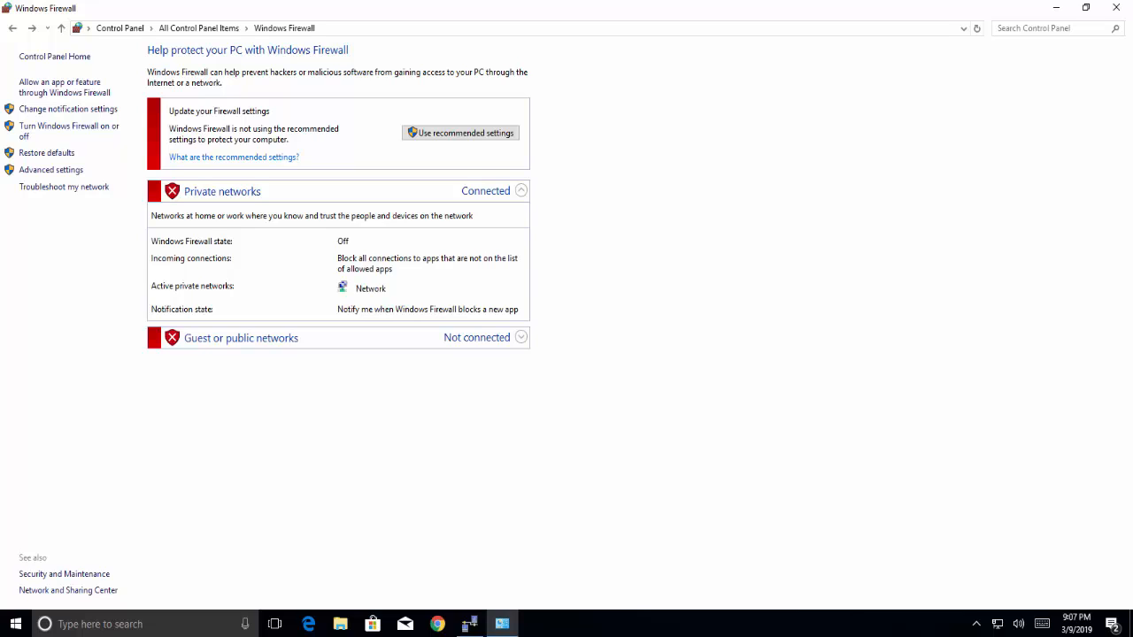
mouse_move(870, 220)
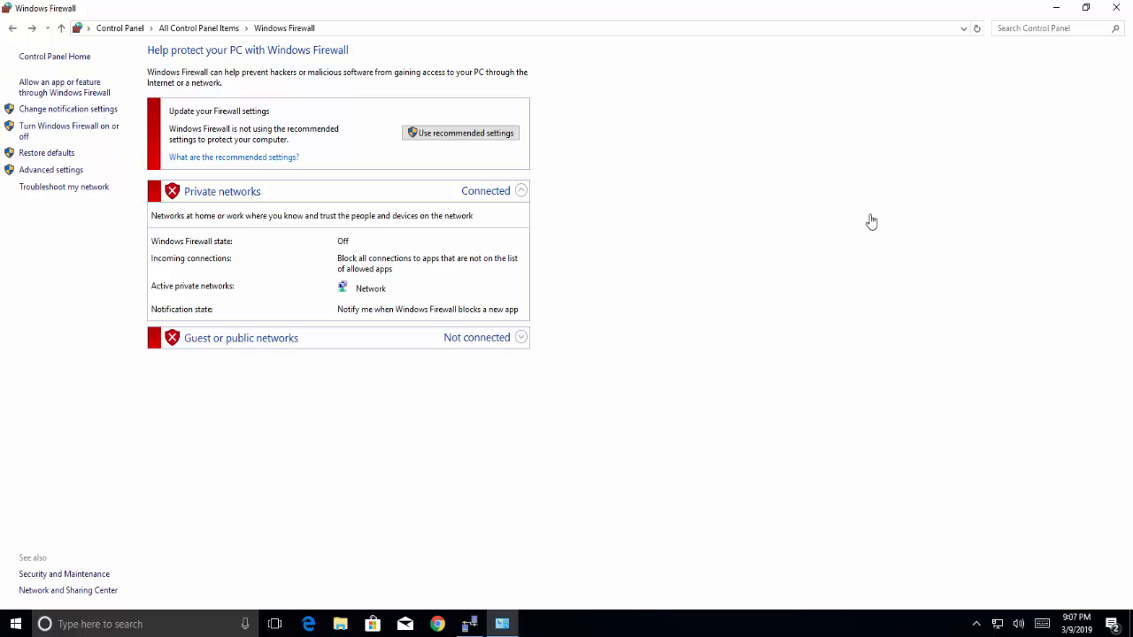
Step: Bring up a second Command Prompt window and position it beside the first
left_click(469, 623)
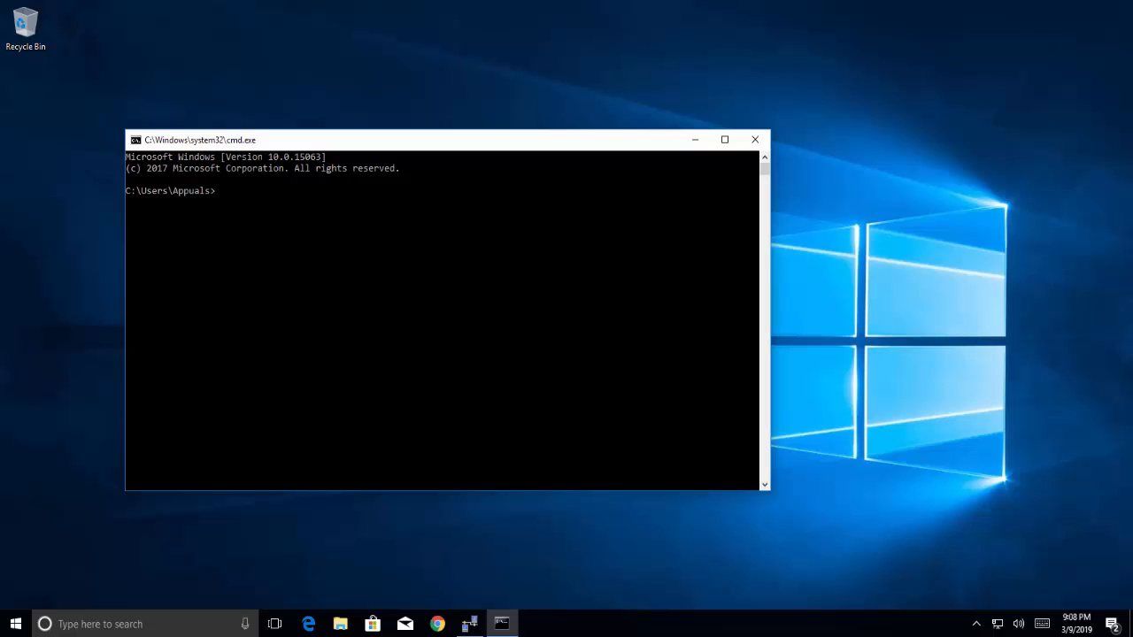
mouse_move(397, 327)
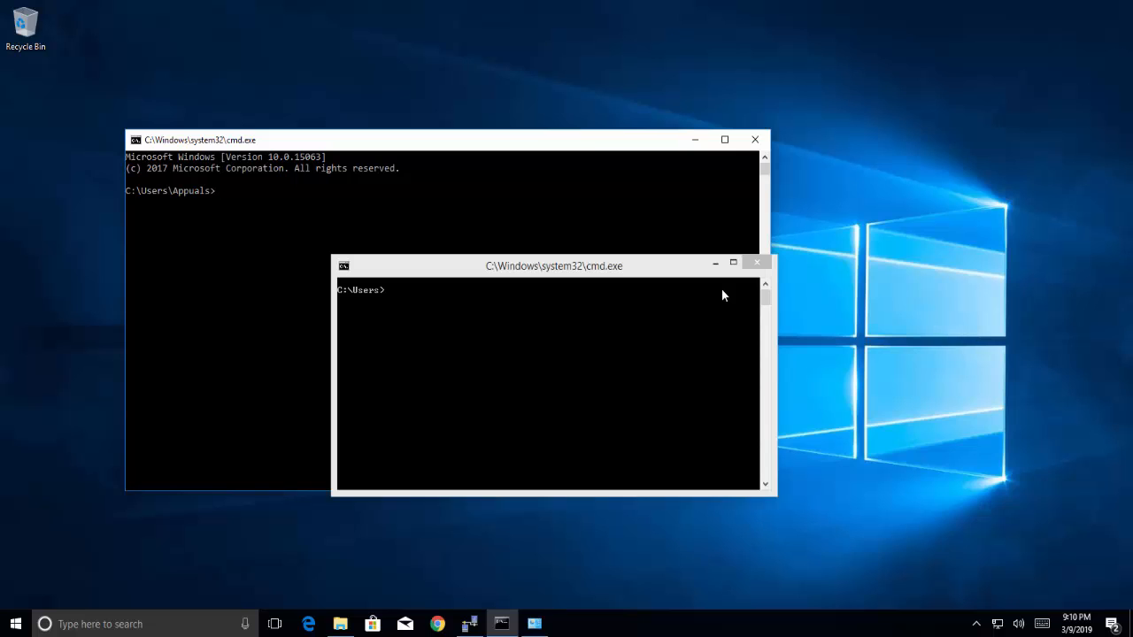
left_click_drag(554, 265, 625, 212)
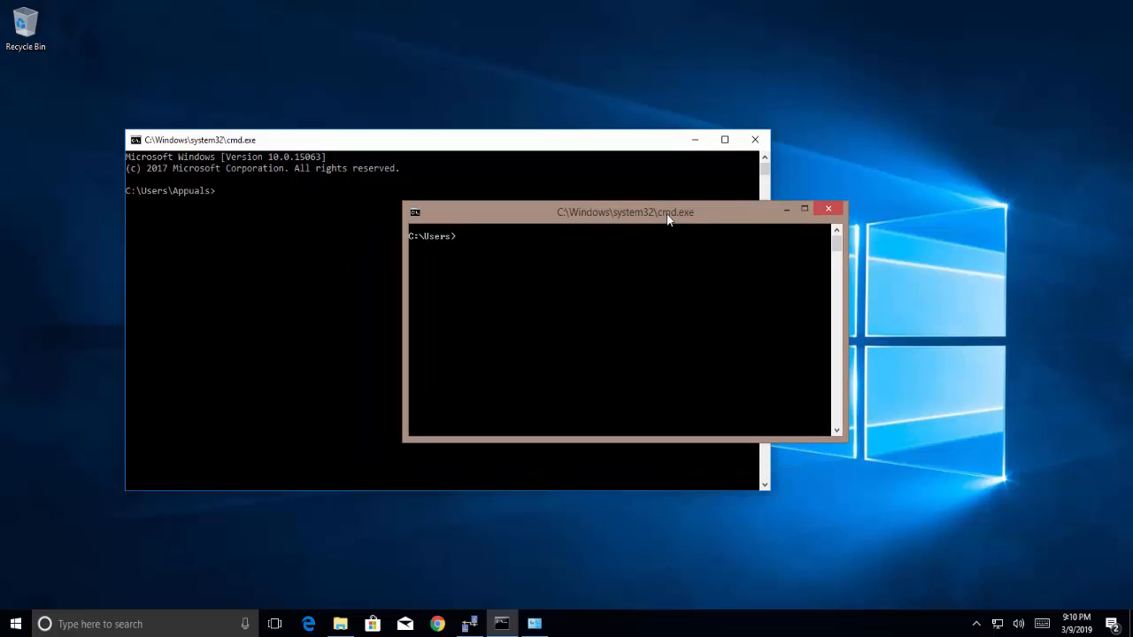
left_click_drag(622, 212, 793, 240)
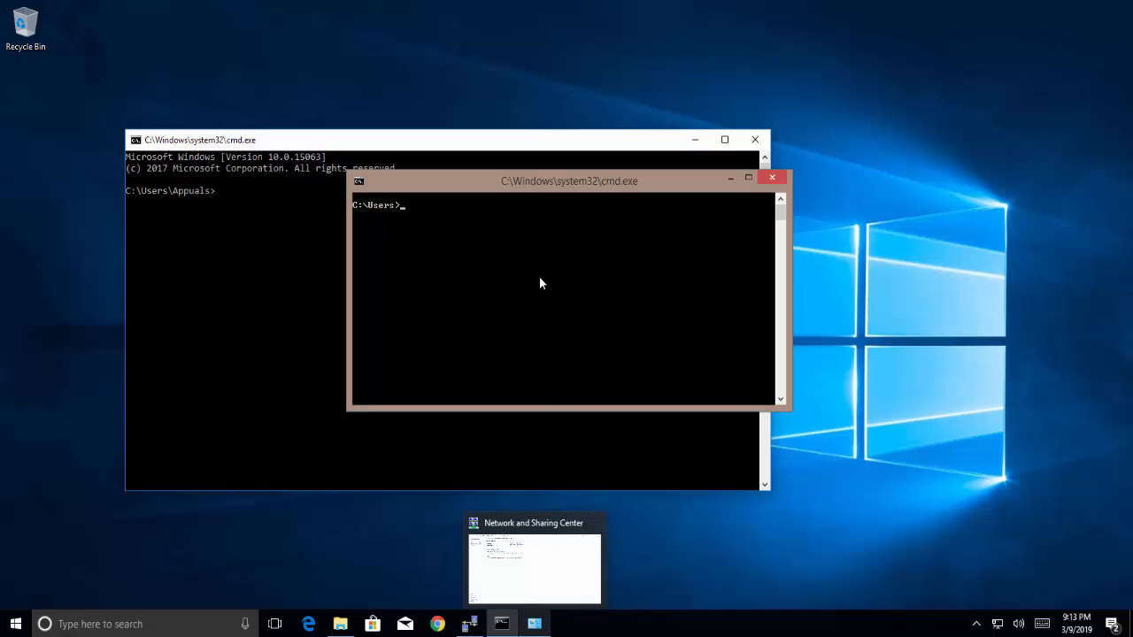
Step: Run tftp -i 192.168.0.106 put D:\TFTP.txt to upload the file to the server
type("tf")
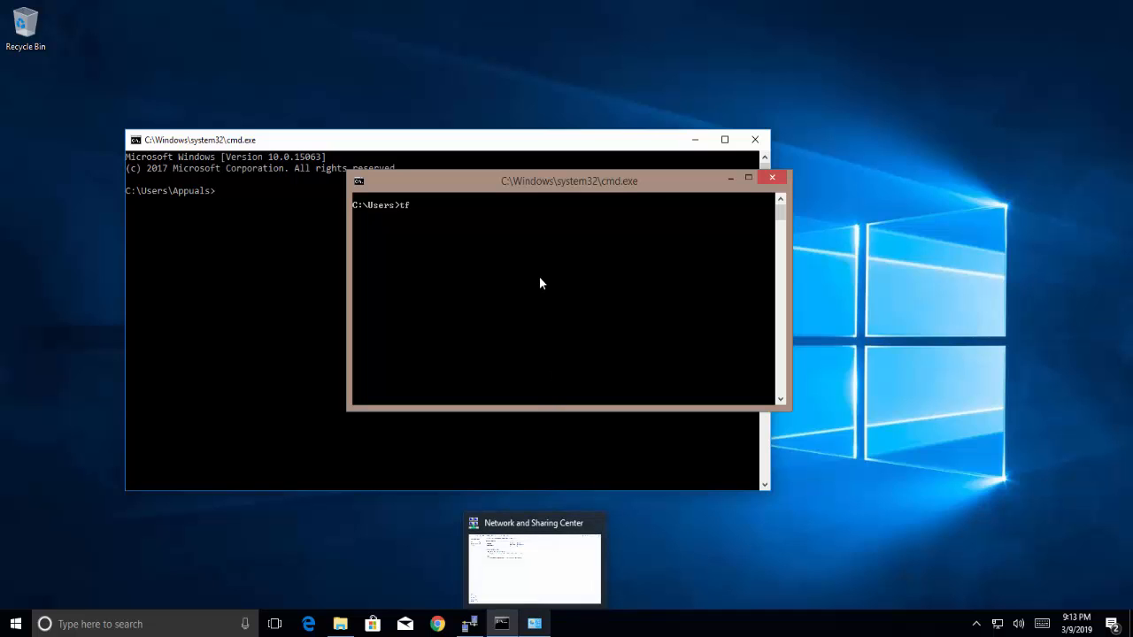
type("tp -")
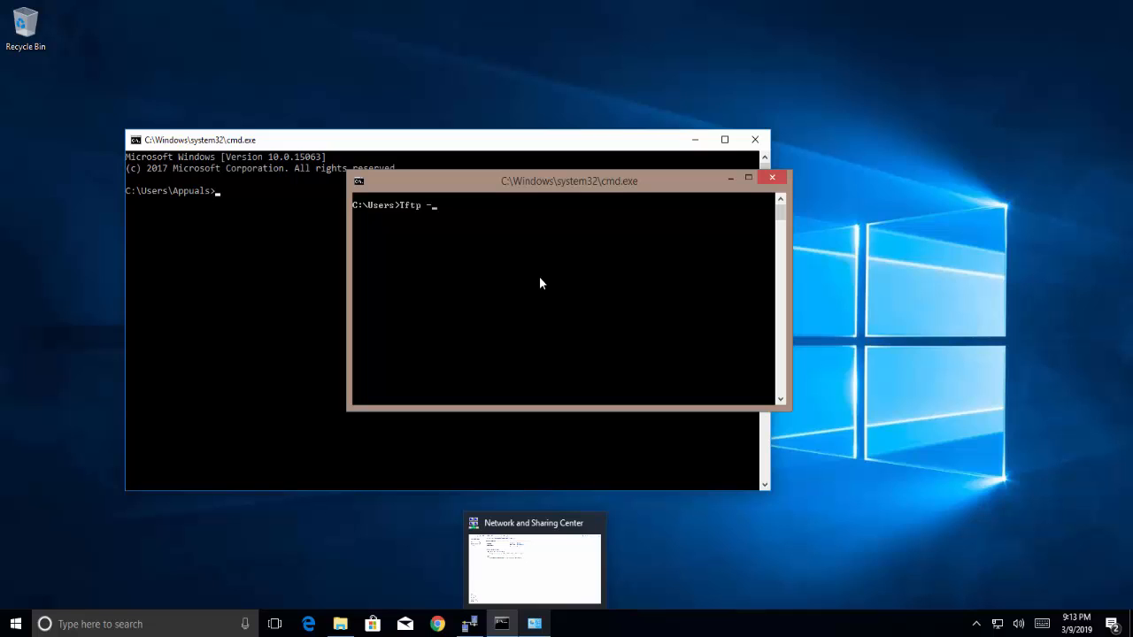
type("i")
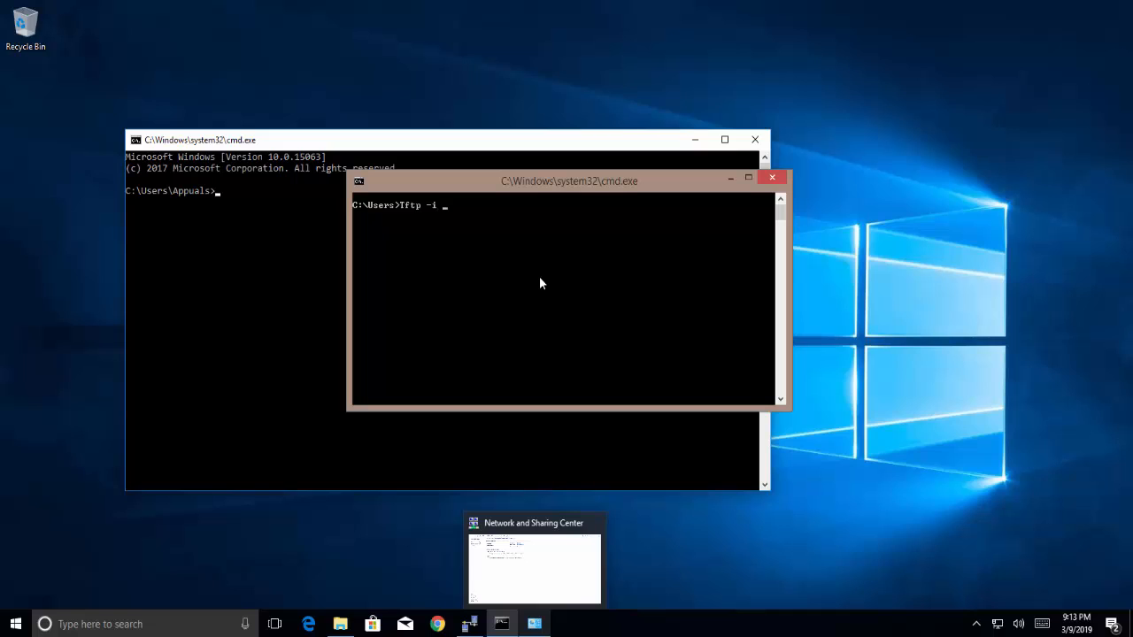
type("192.168.0.")
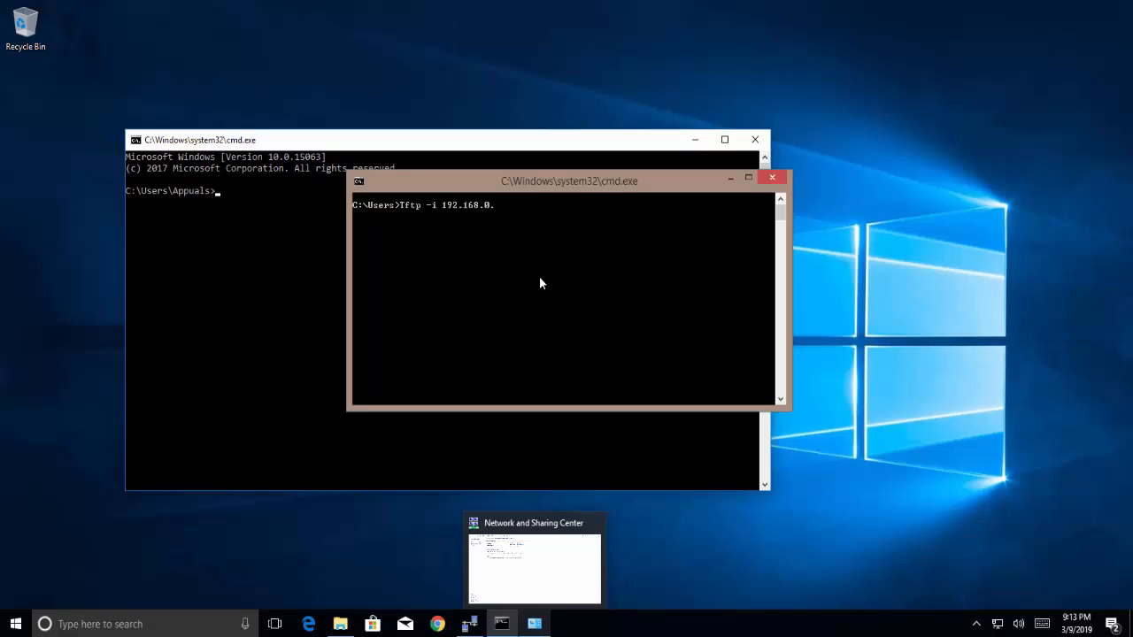
type("106")
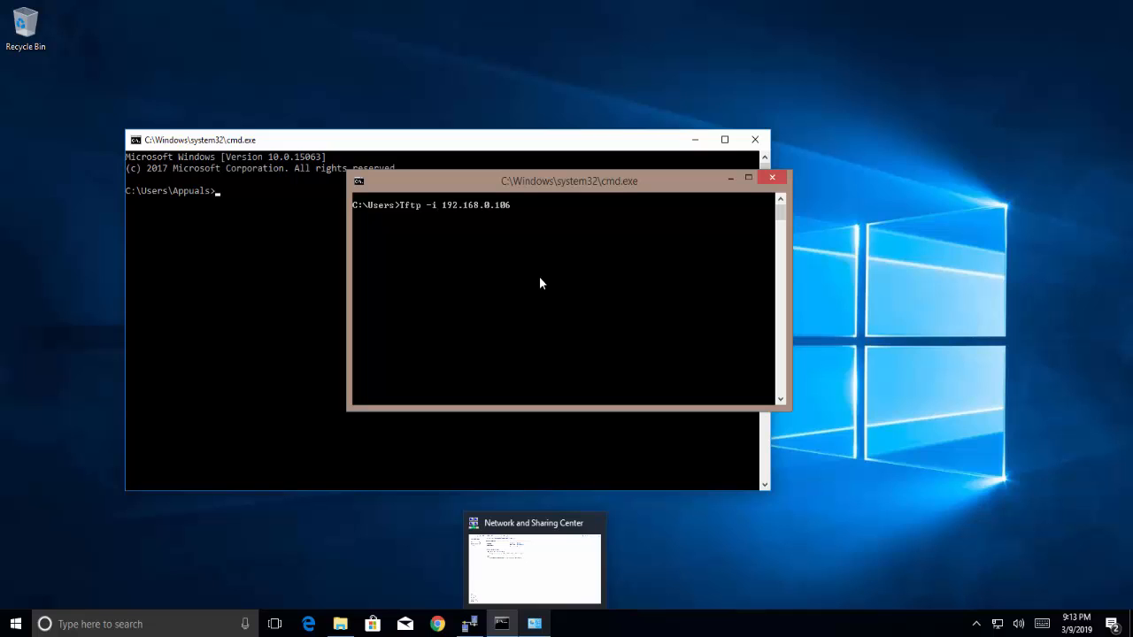
type("put")
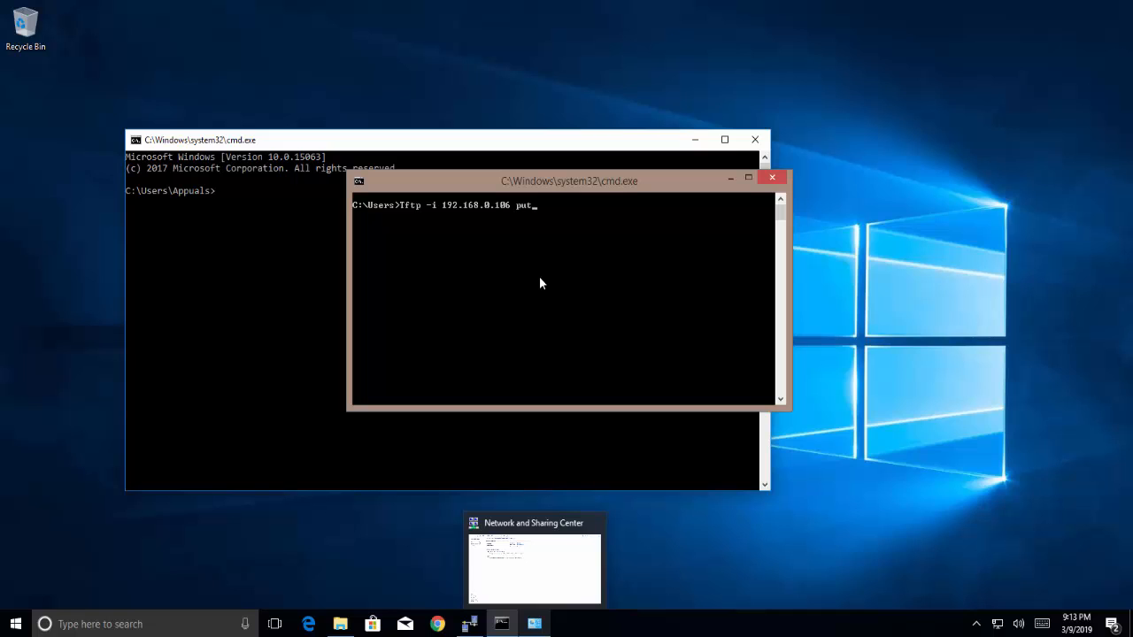
type("D:\\T")
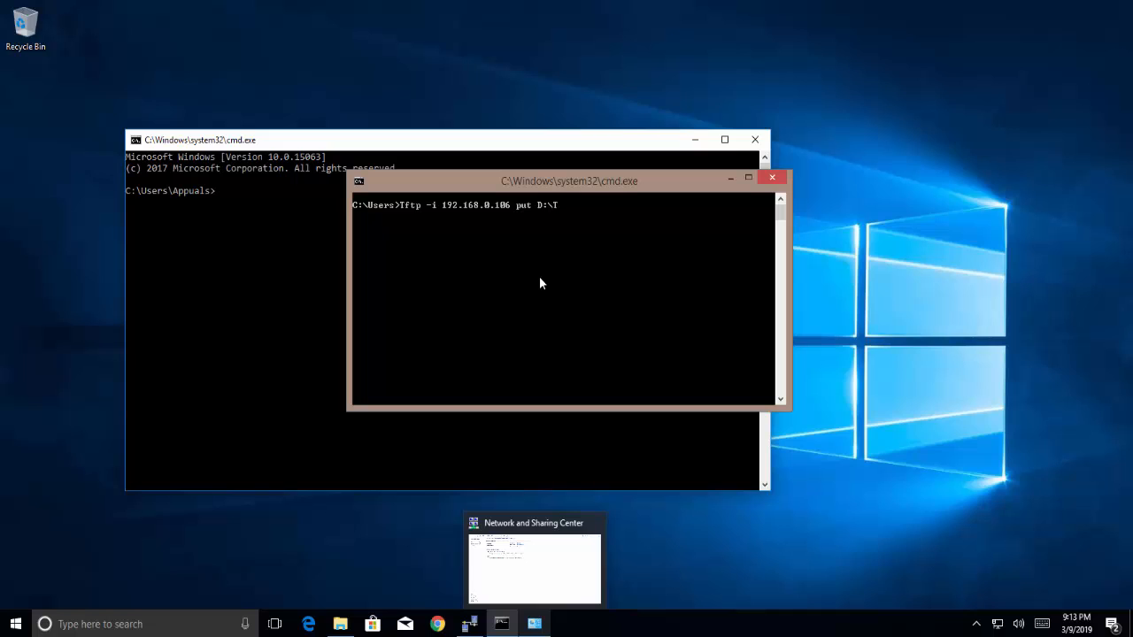
type("FTP.txt")
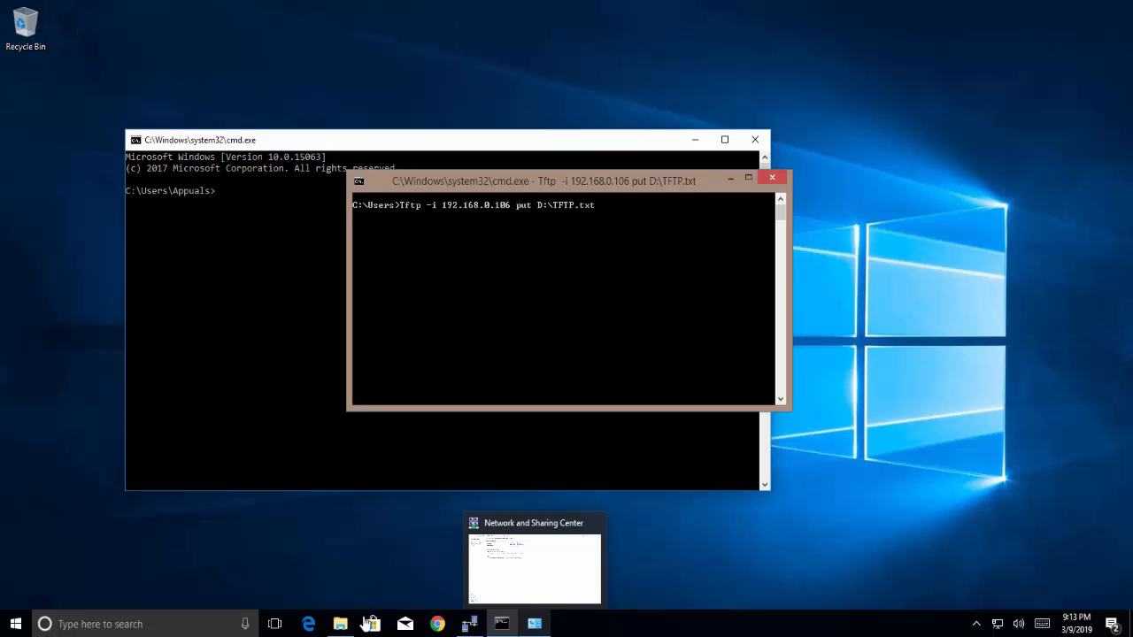
Step: Show C:\TFTP-Root in File Explorer and select the uploaded TFTP text file
left_click(340, 623)
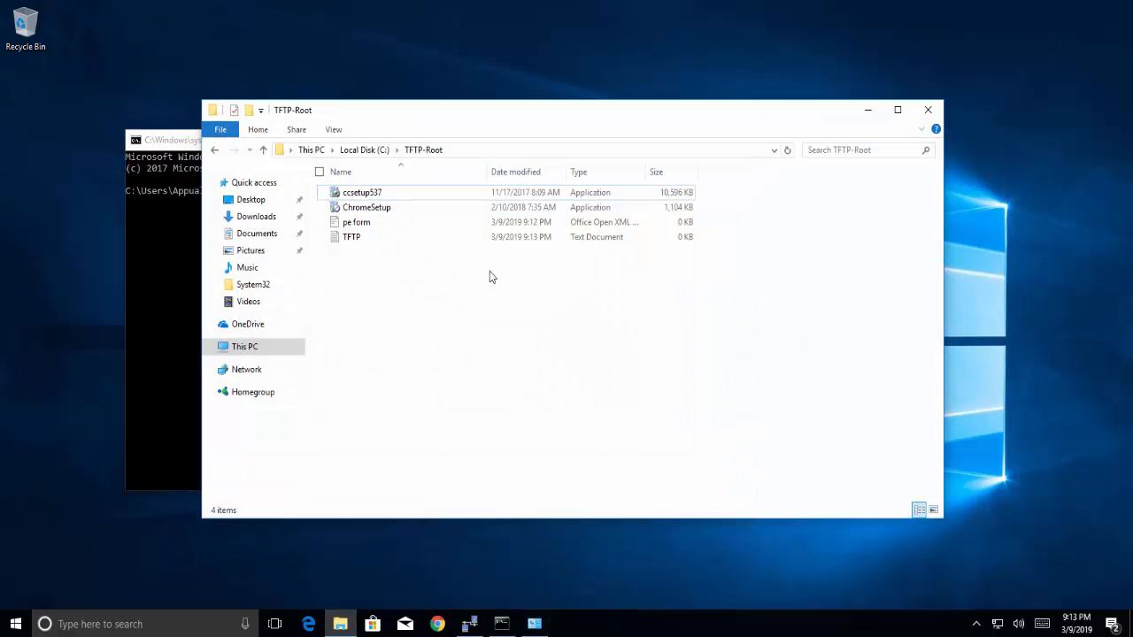
left_click(351, 237)
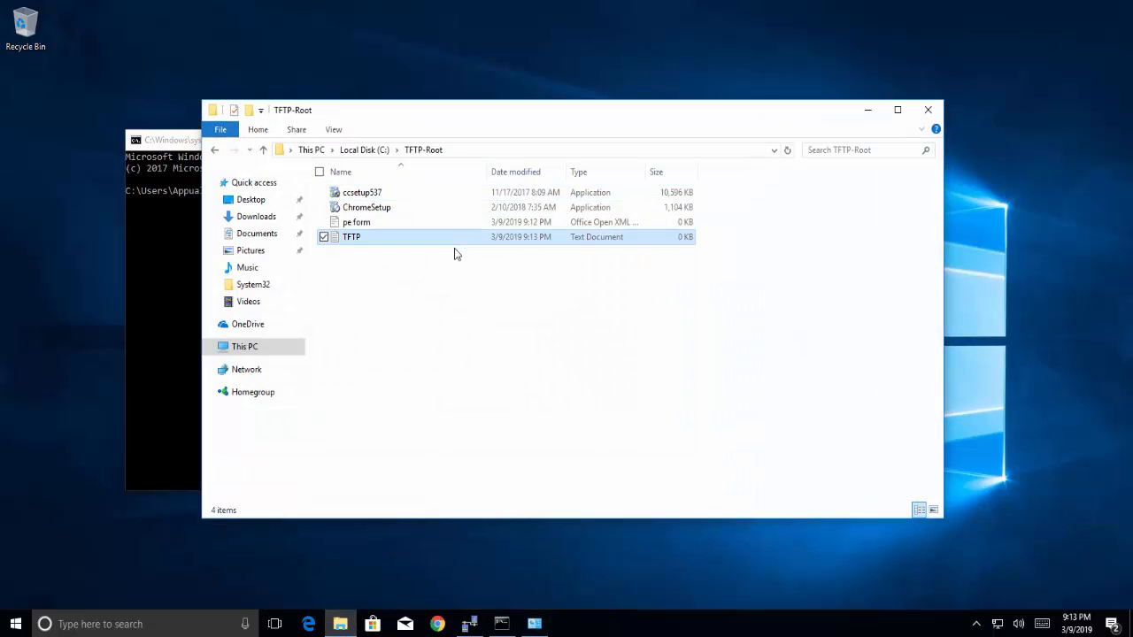